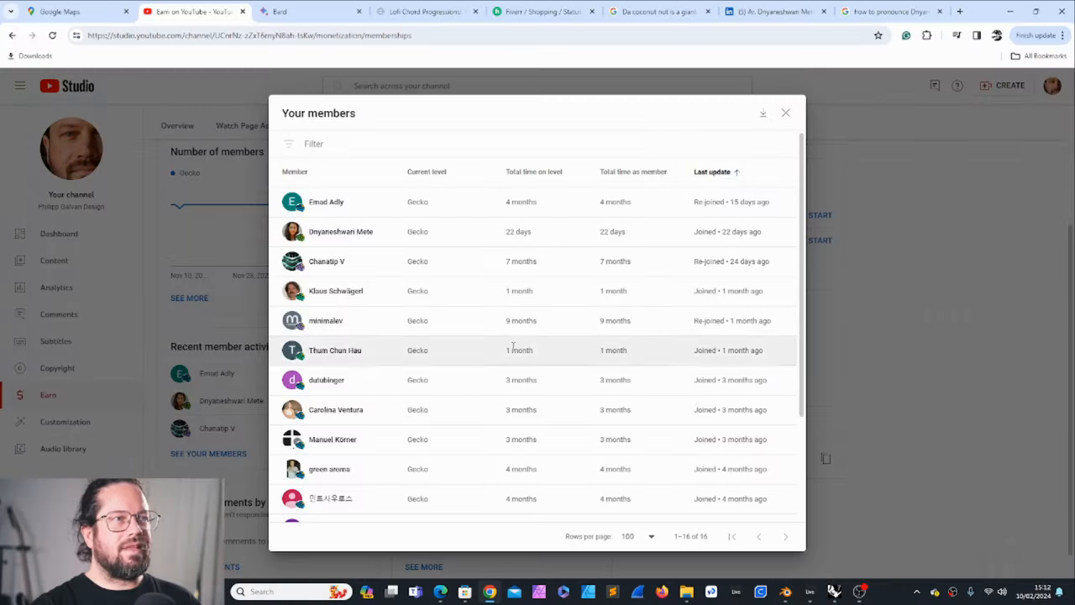
pyautogui.moveTo(344, 235)
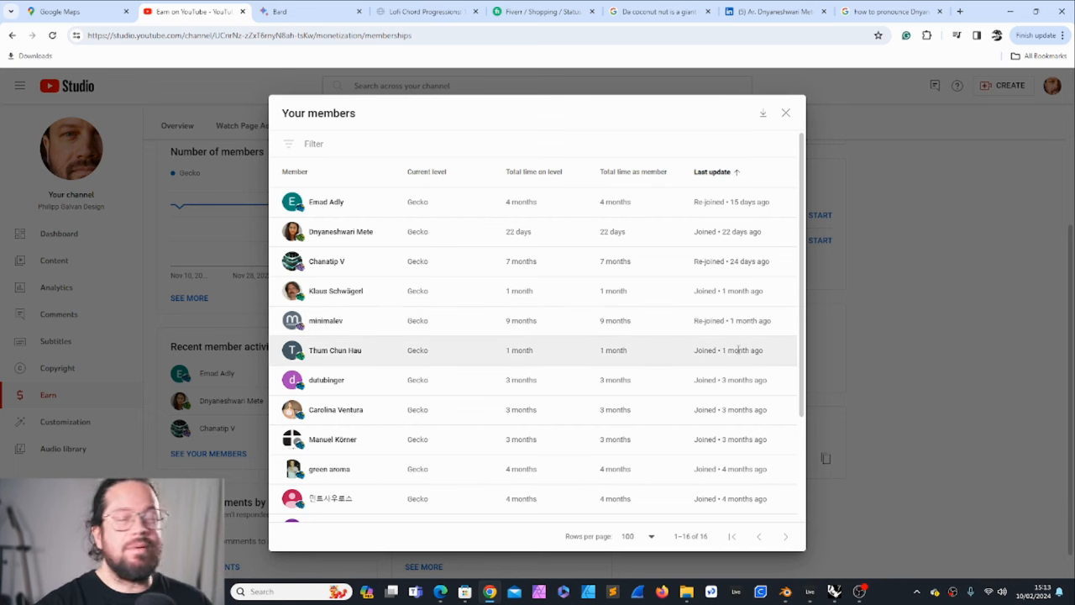
pyautogui.moveTo(339, 232)
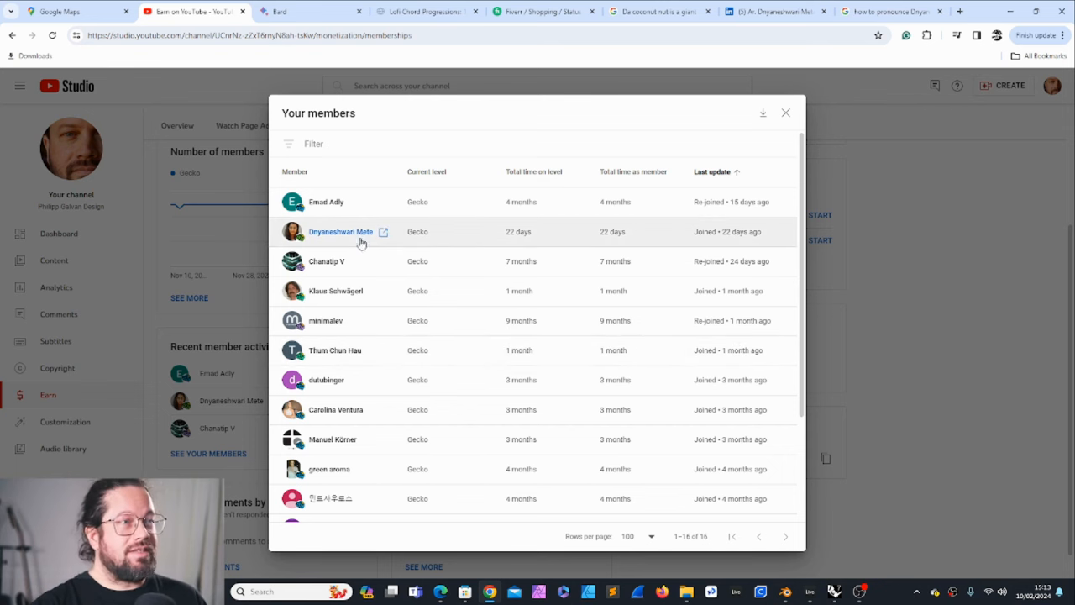
pyautogui.moveTo(310, 500)
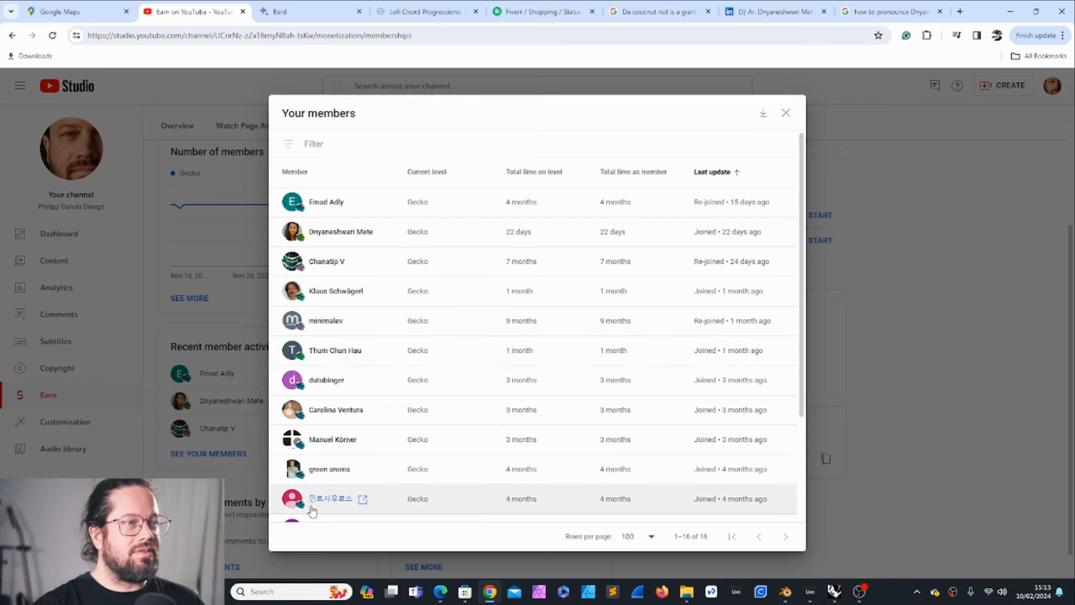
pyautogui.moveTo(350, 277)
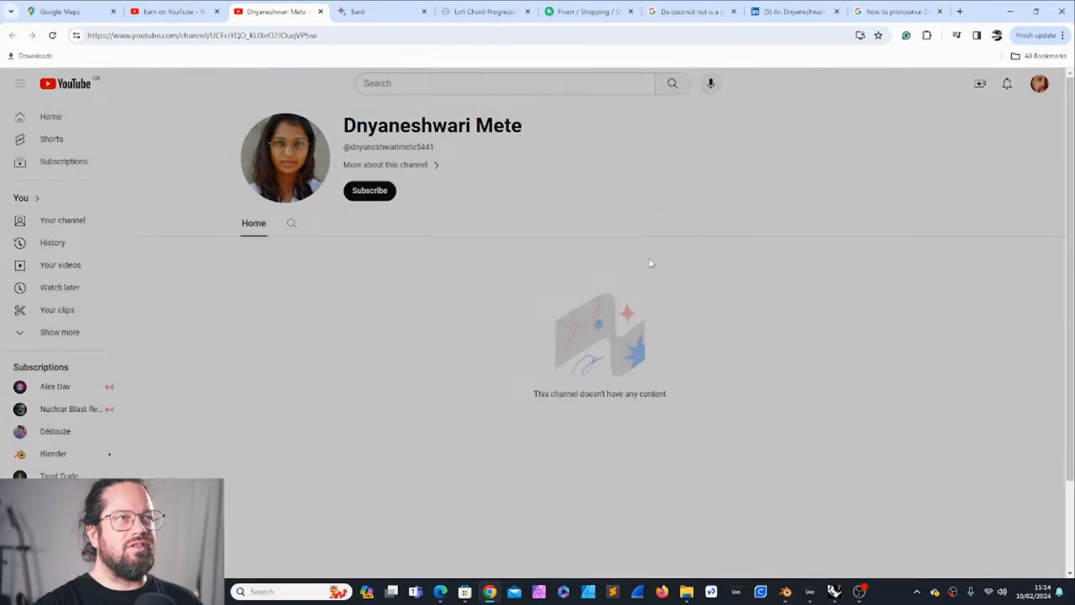
pyautogui.moveTo(501, 242)
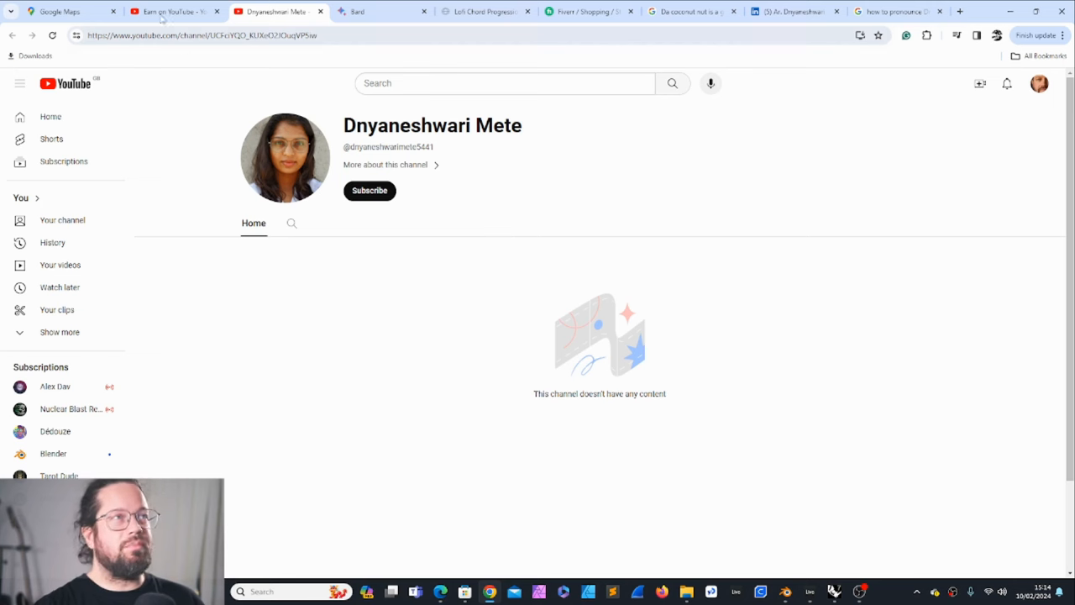
pyautogui.moveTo(167, 10)
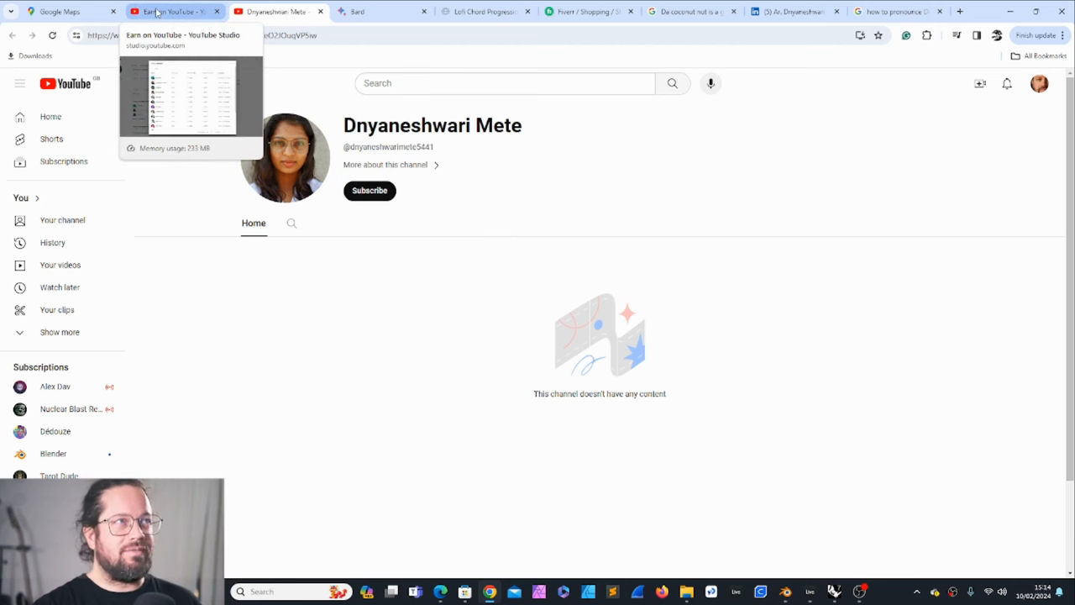
# Step: Return to the YouTube Studio browser tab showing the Your members dialog
pyautogui.click(171, 10)
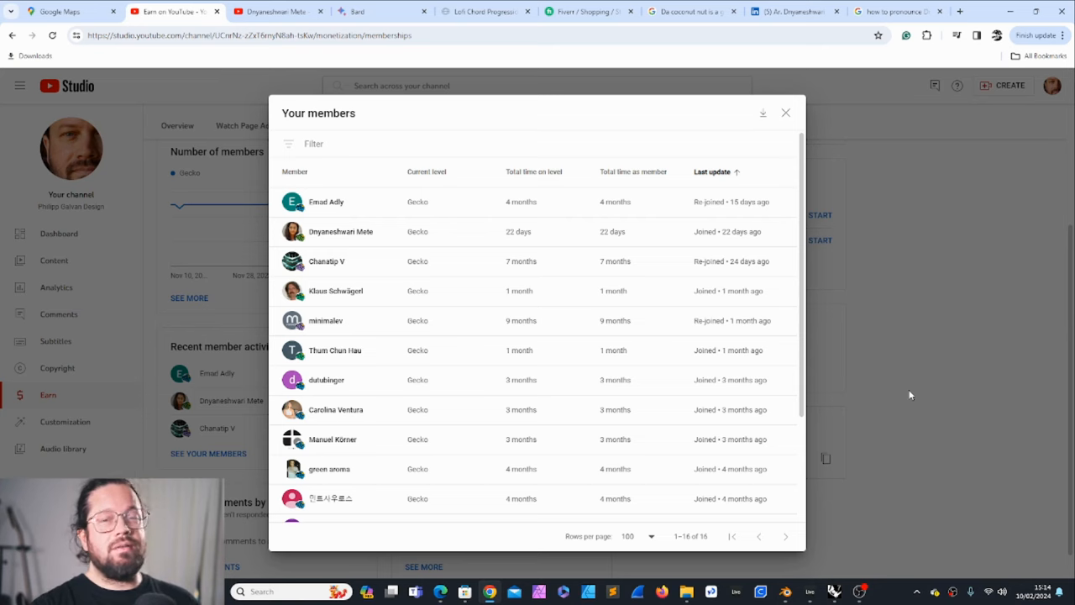
pyautogui.moveTo(921, 242)
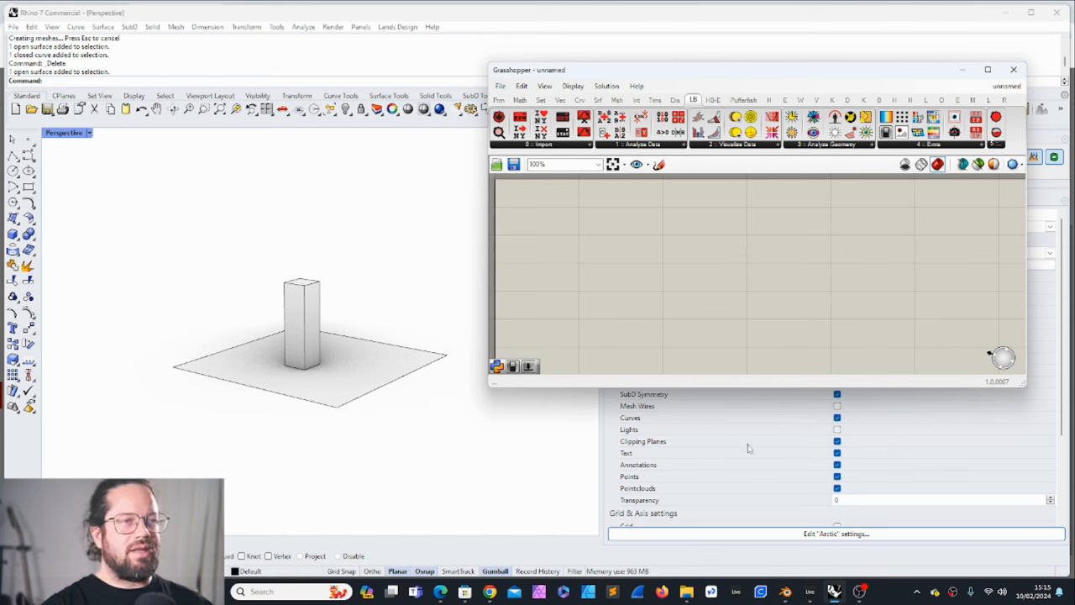
pyautogui.click(826, 144)
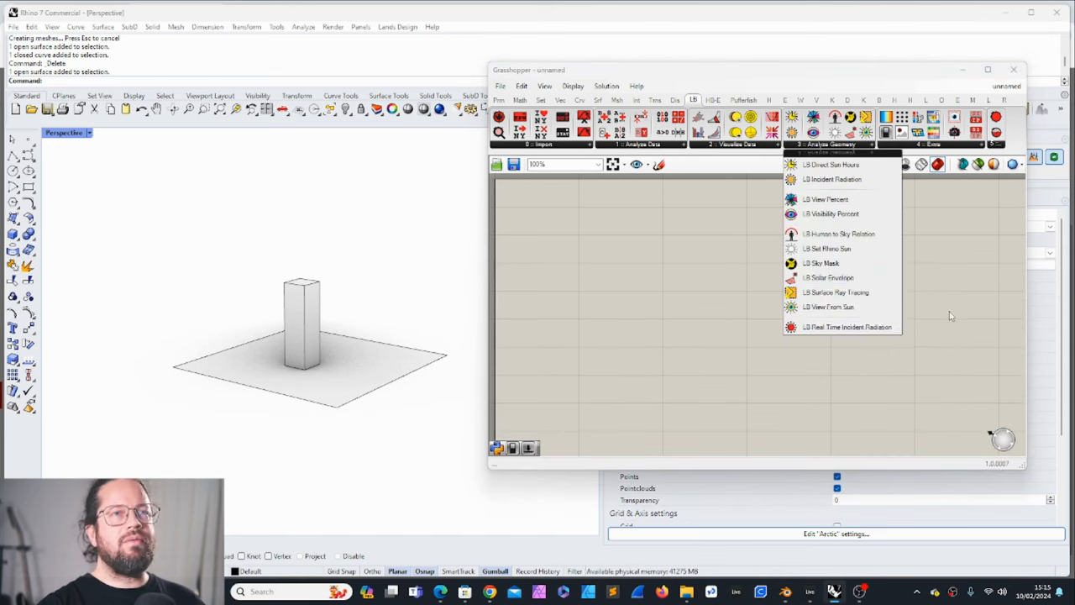
pyautogui.moveTo(827, 198)
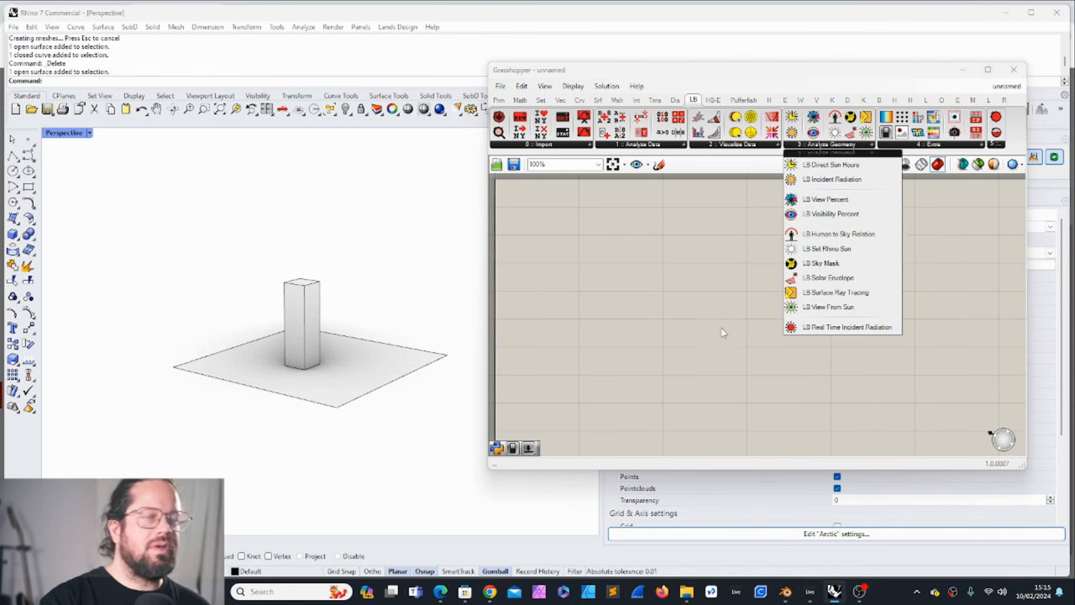
pyautogui.moveTo(258, 366)
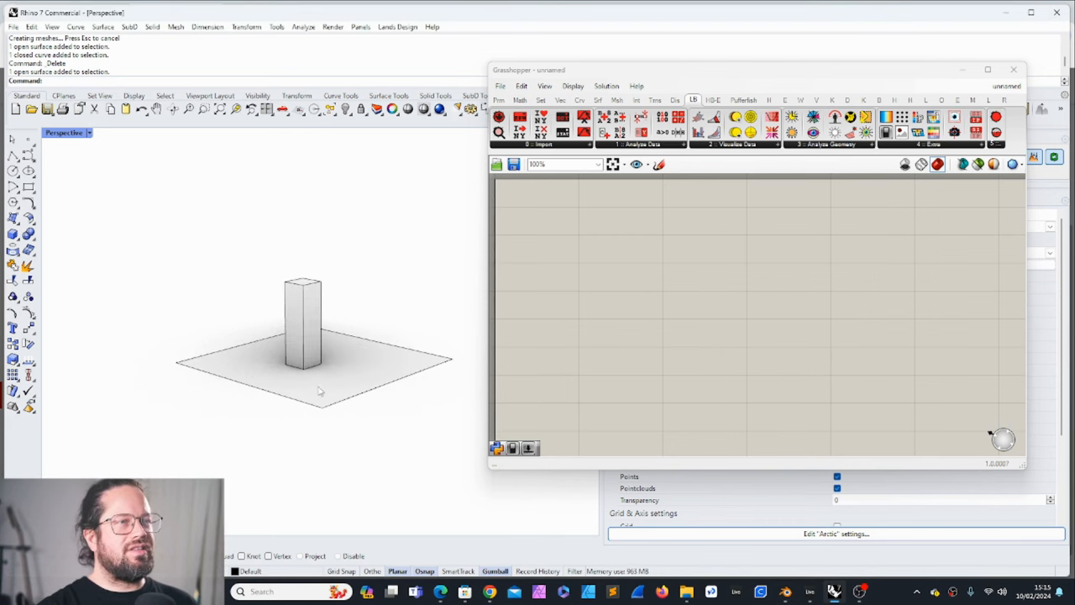
# Step: Place the Ladybug View Percent component and position it on the canvas beside the box scene
pyautogui.click(302, 327)
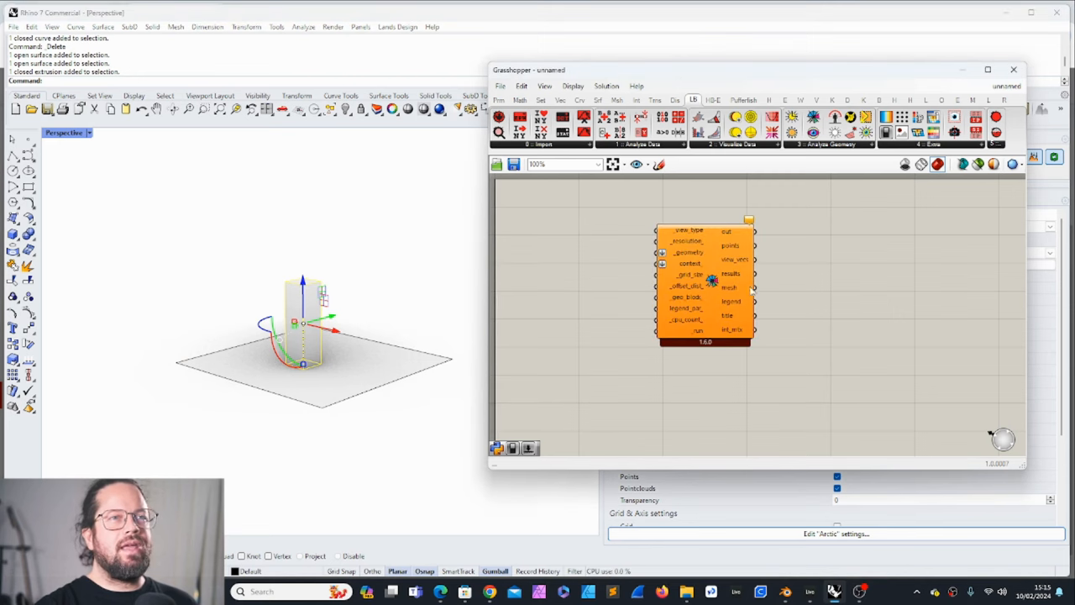
pyautogui.moveTo(706, 285); pyautogui.dragTo(756, 294)
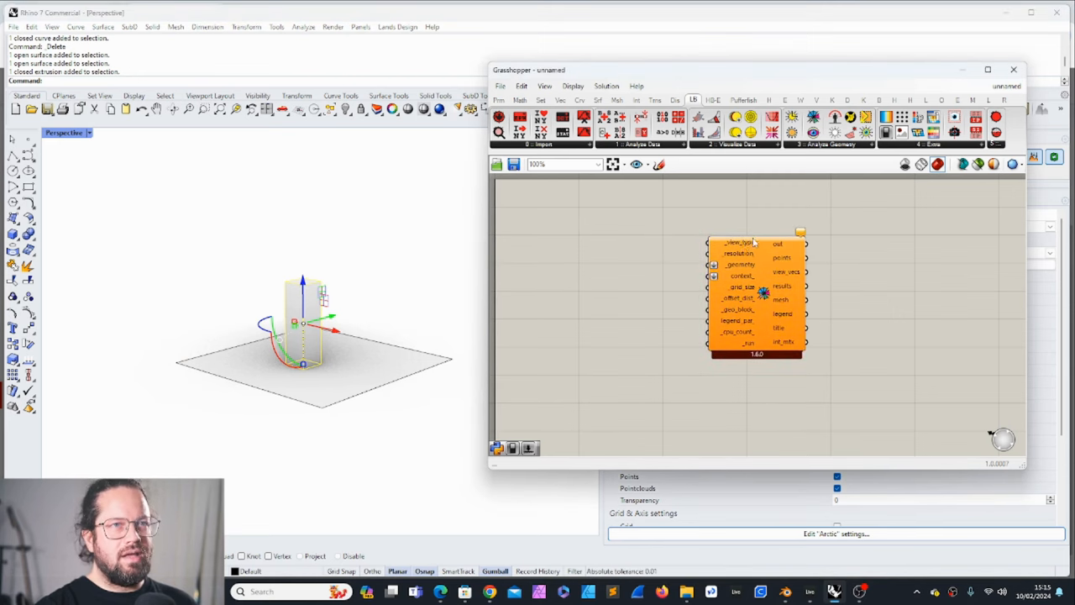
pyautogui.moveTo(763, 260)
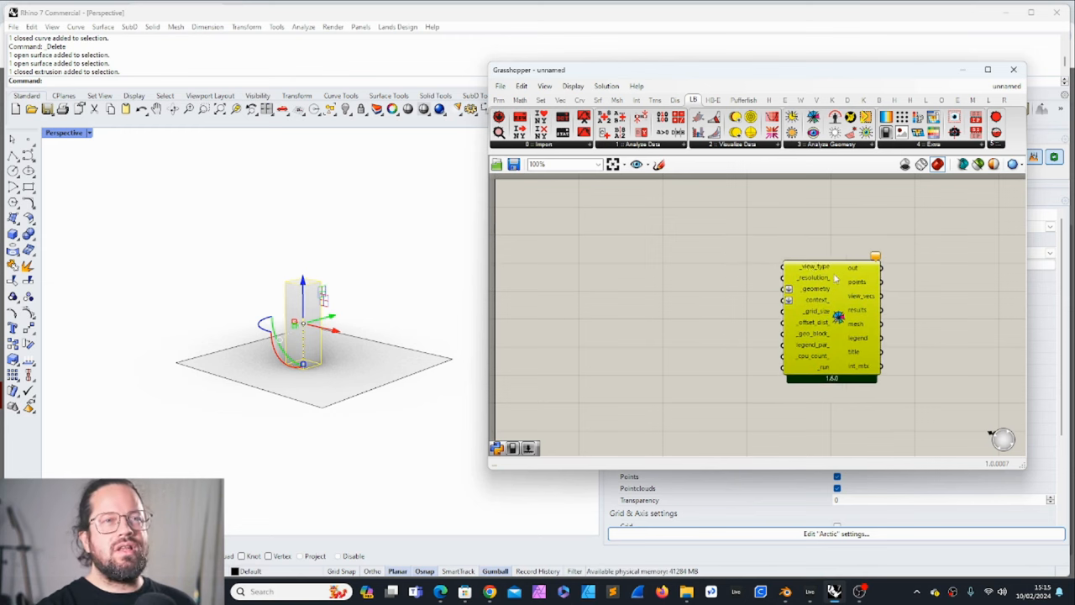
pyautogui.moveTo(826, 319); pyautogui.dragTo(798, 319)
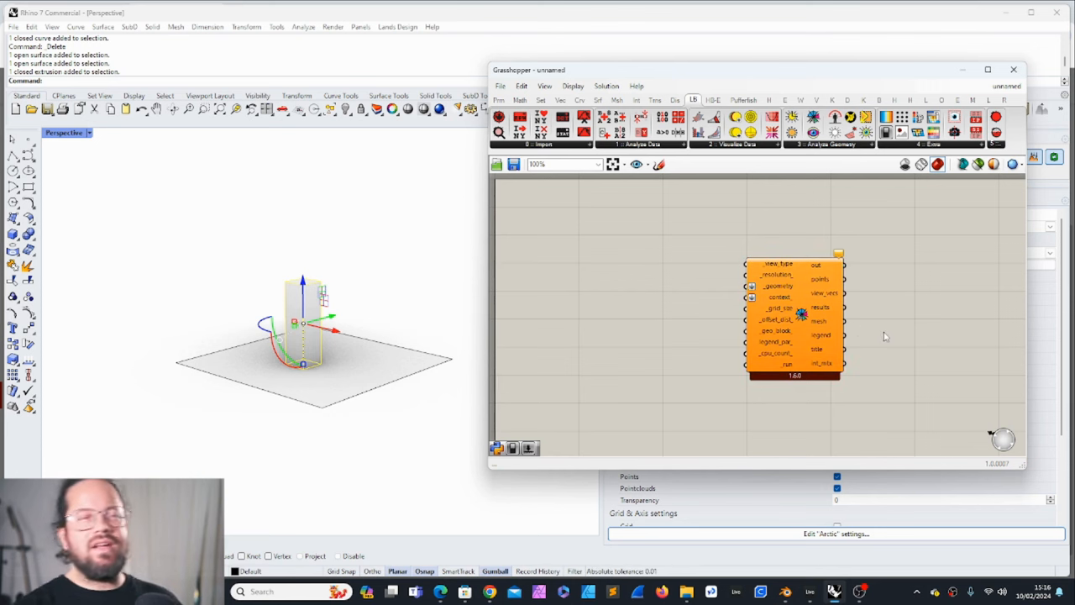
pyautogui.moveTo(798, 286)
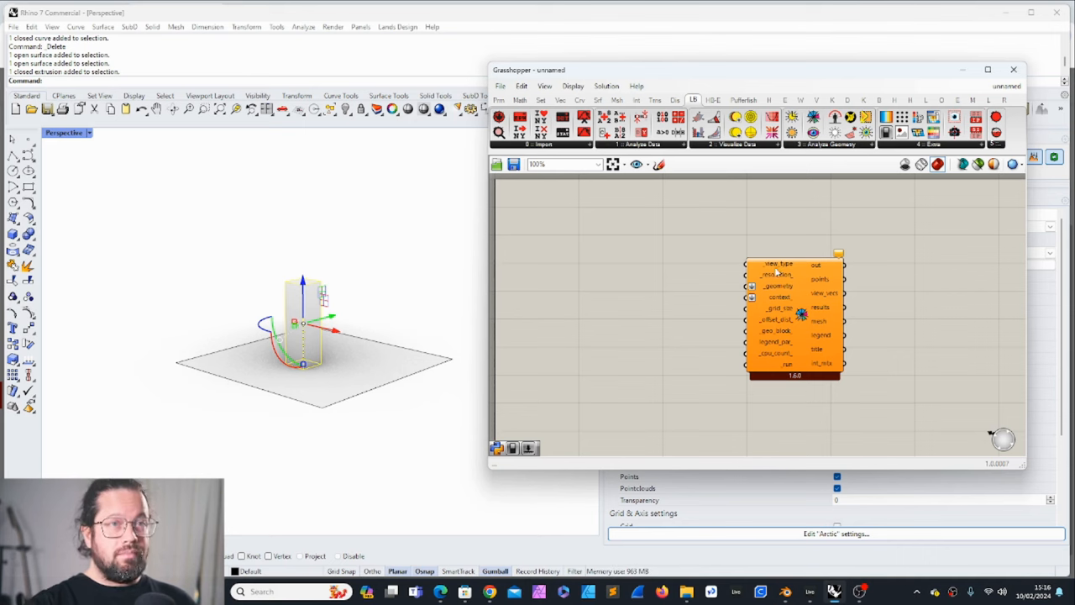
pyautogui.moveTo(776, 264)
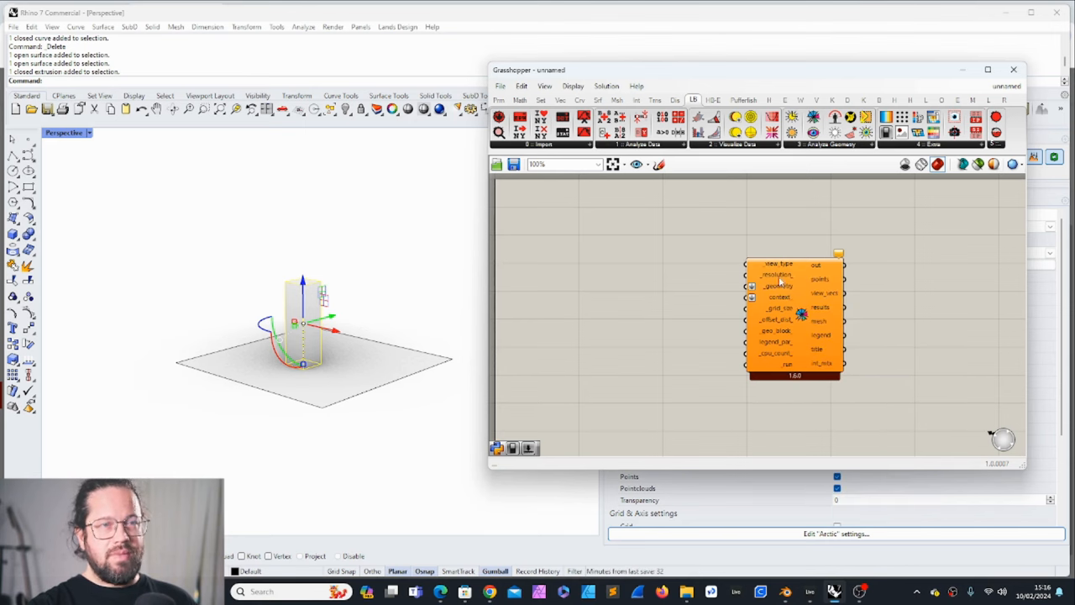
pyautogui.moveTo(776, 275)
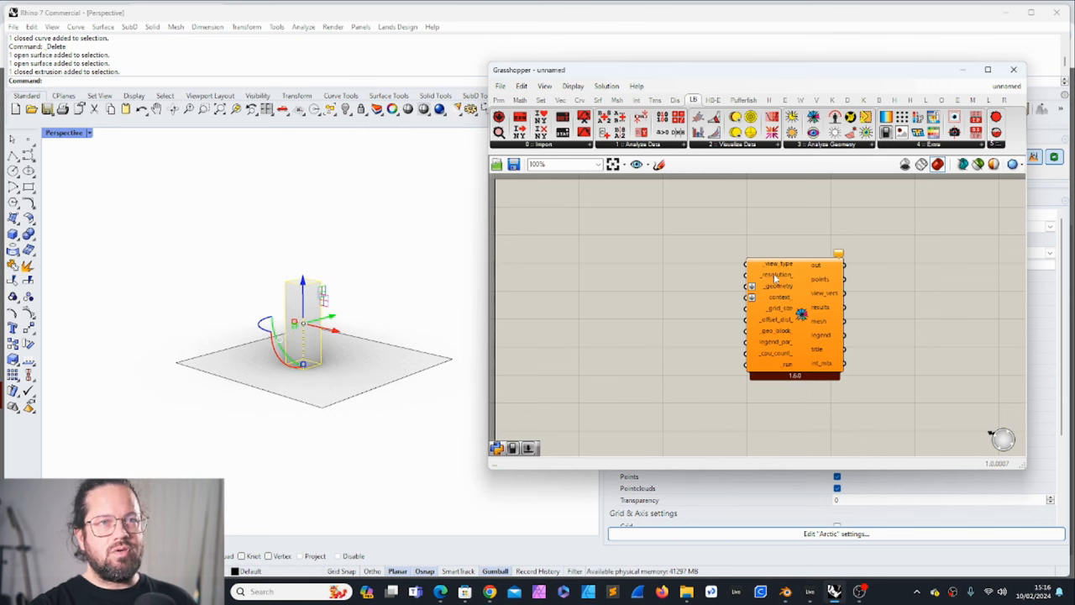
pyautogui.moveTo(776, 276)
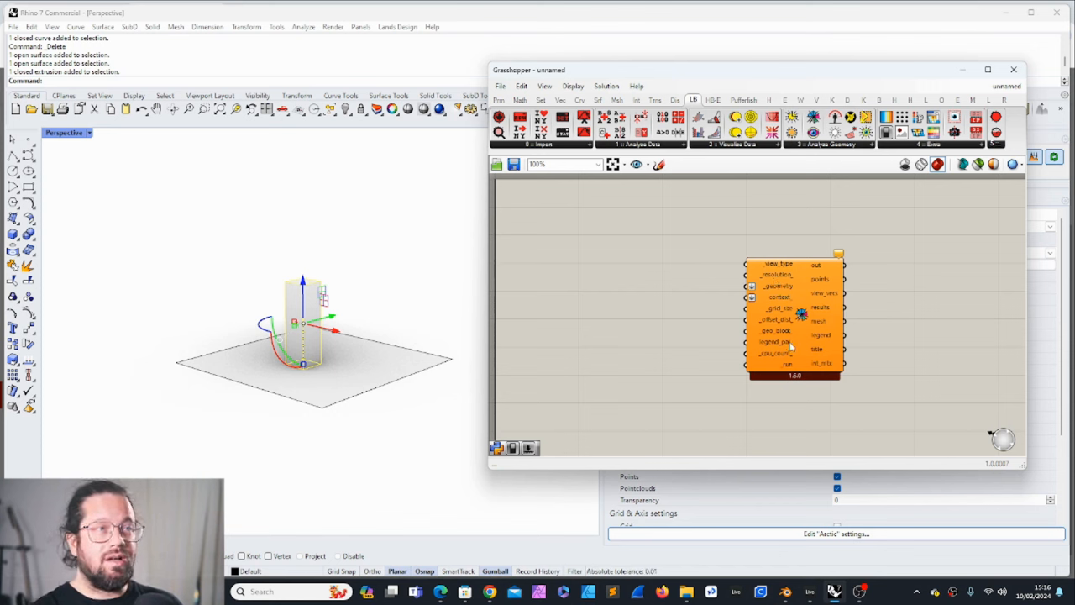
pyautogui.moveTo(779, 285)
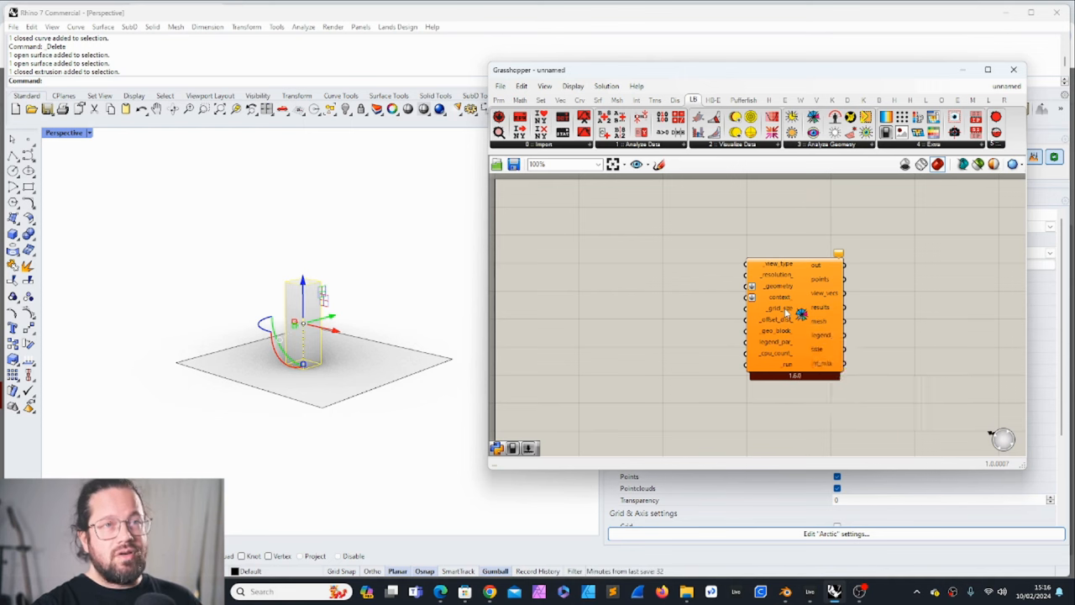
pyautogui.moveTo(776, 309)
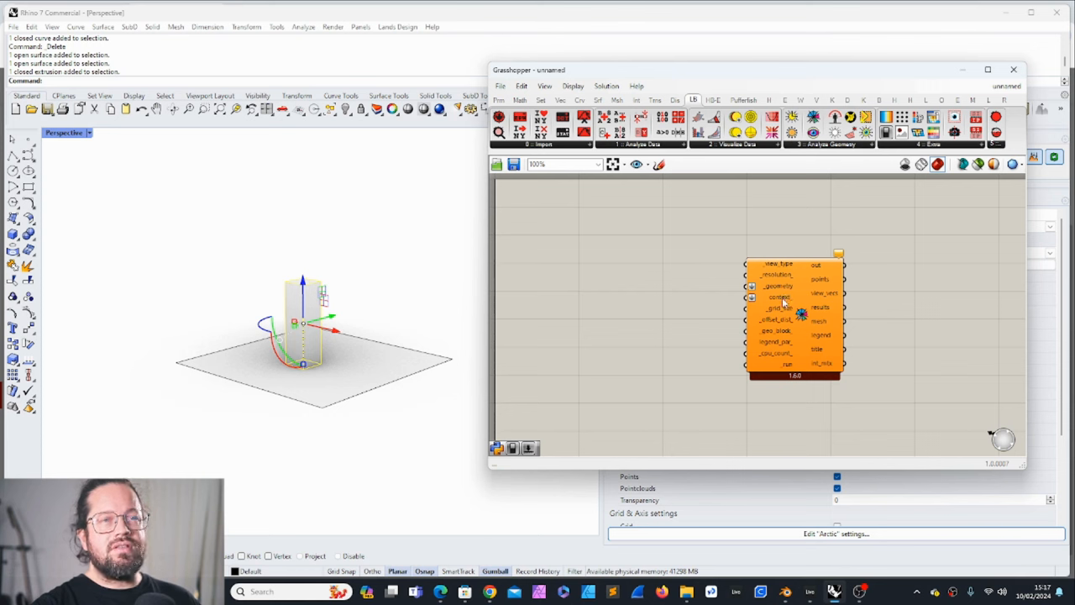
pyautogui.moveTo(776, 308)
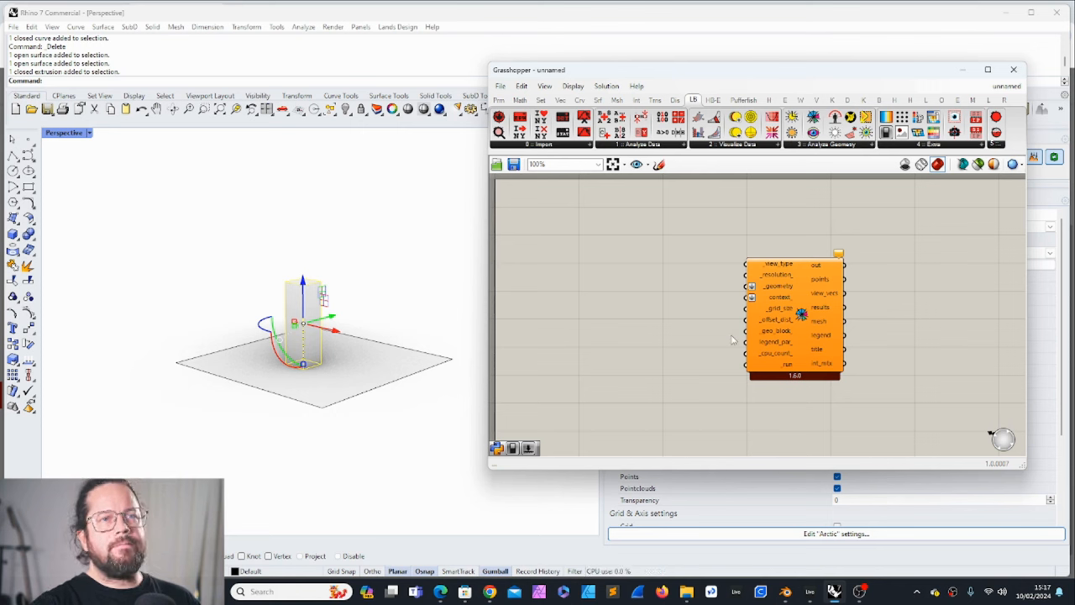
pyautogui.moveTo(774, 330)
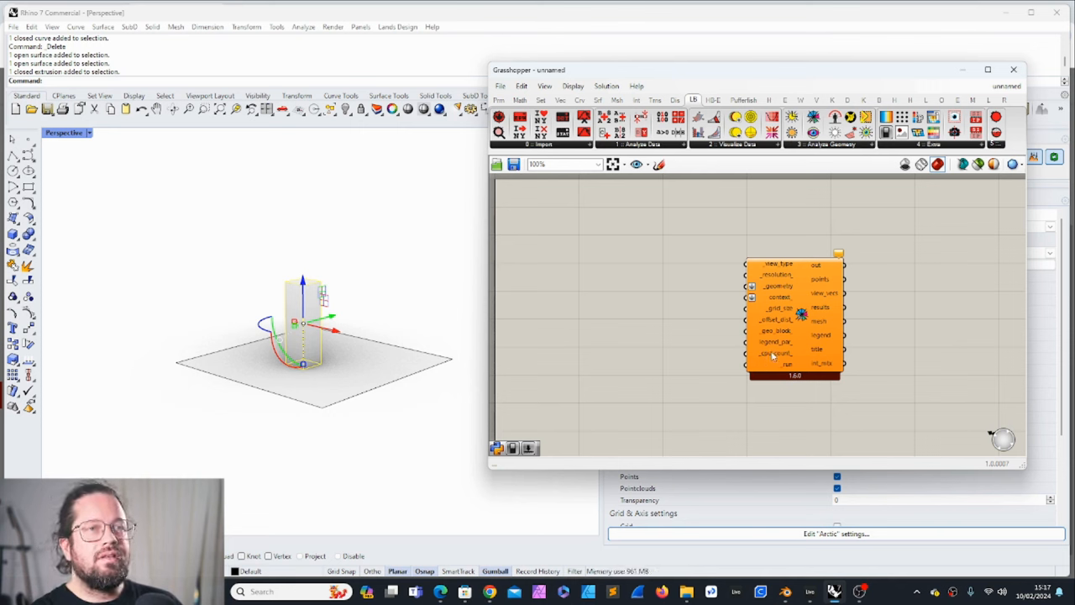
pyautogui.moveTo(773, 352)
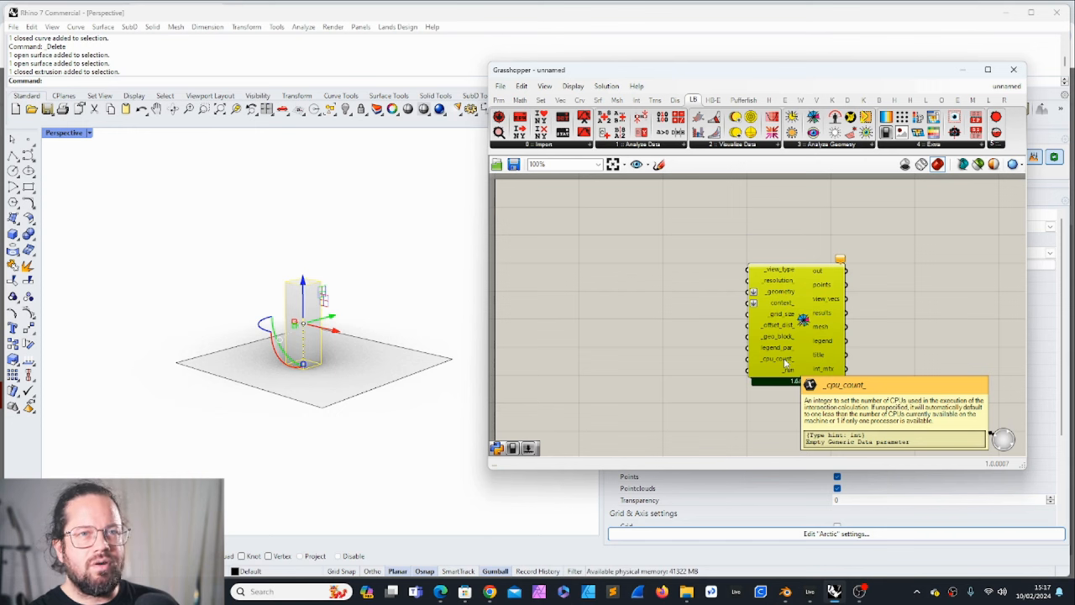
pyautogui.moveTo(746, 394)
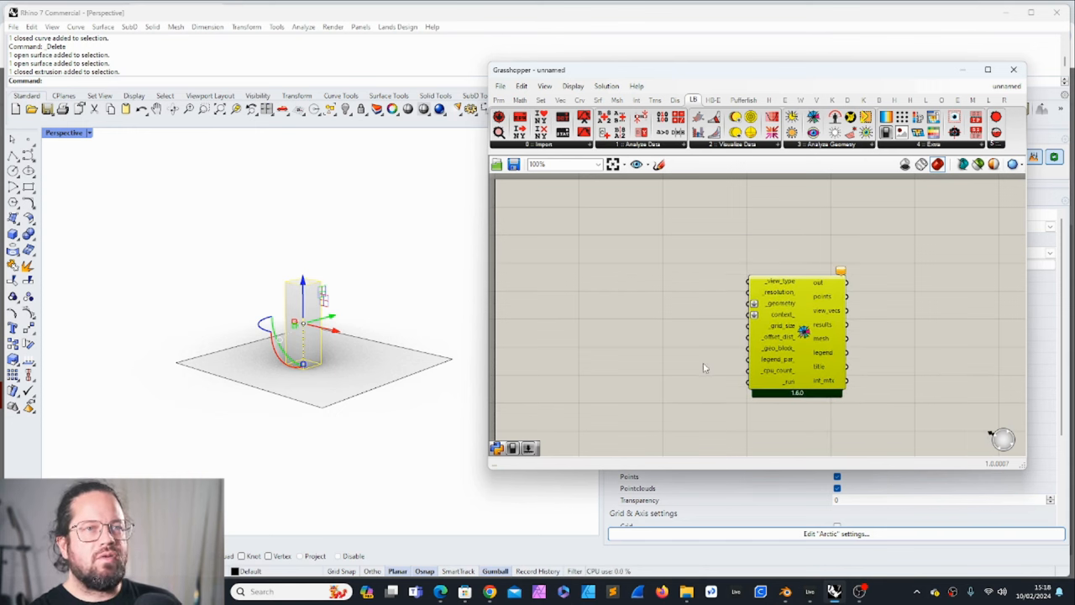
pyautogui.moveTo(775, 359)
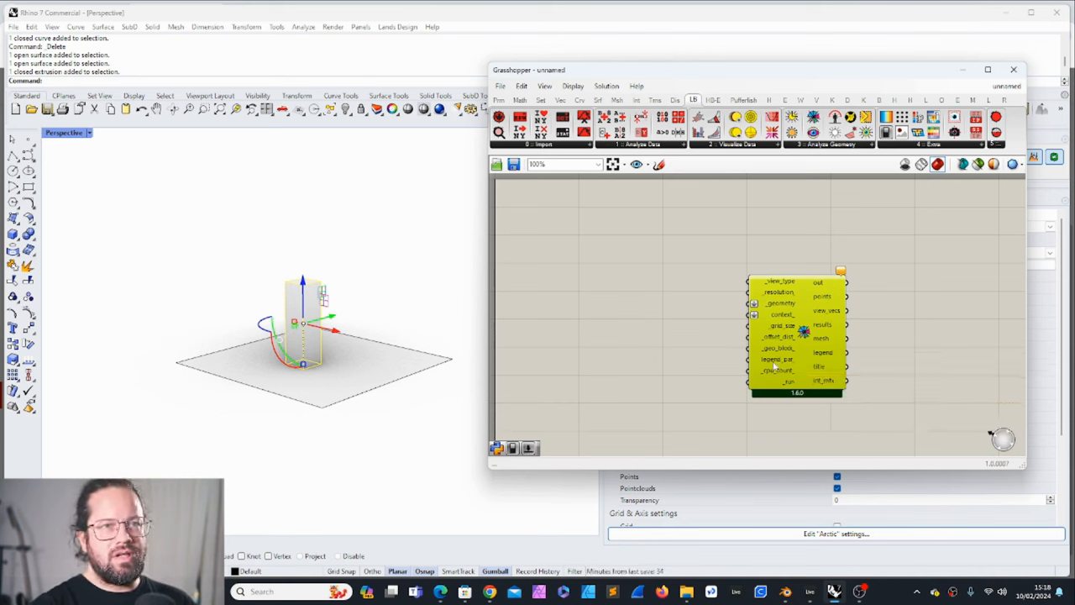
pyautogui.moveTo(864, 212)
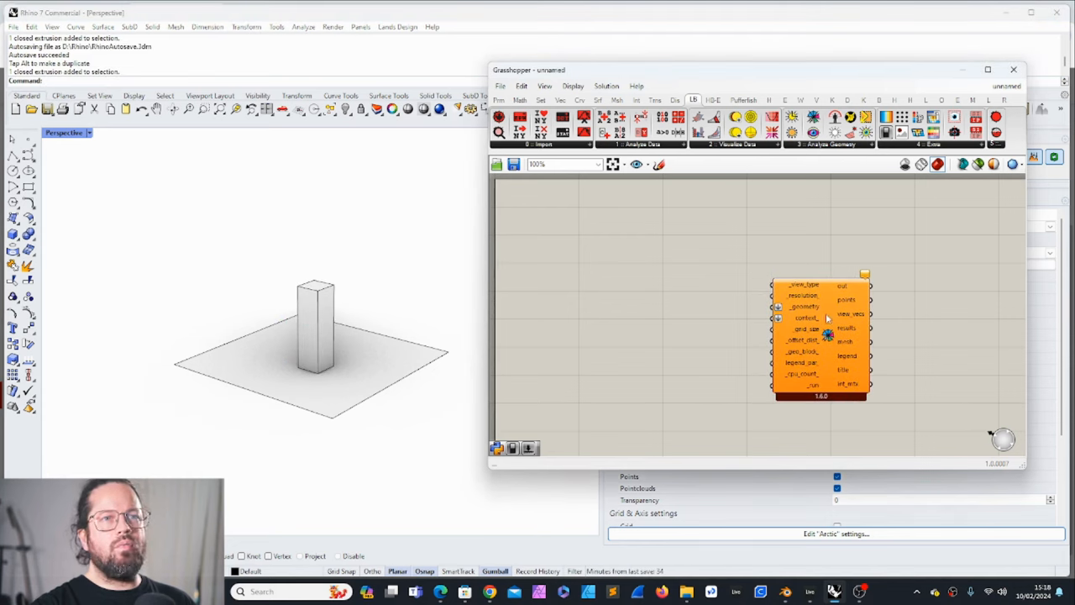
pyautogui.moveTo(826, 317)
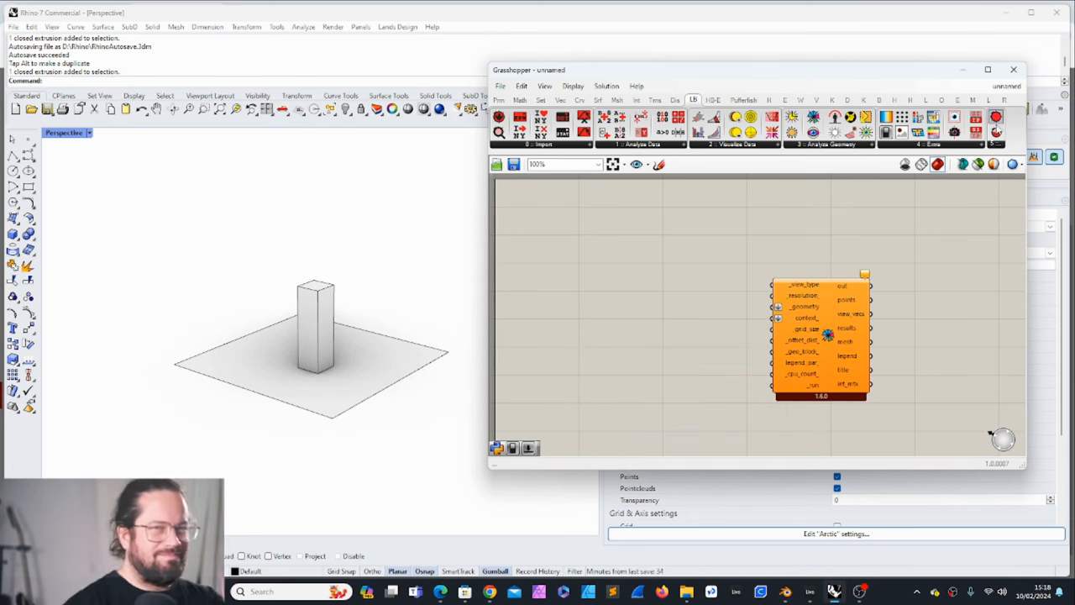
# Step: Reference the tall box and the ground plane from Rhino into the two Geometry parameters
pyautogui.click(316, 336)
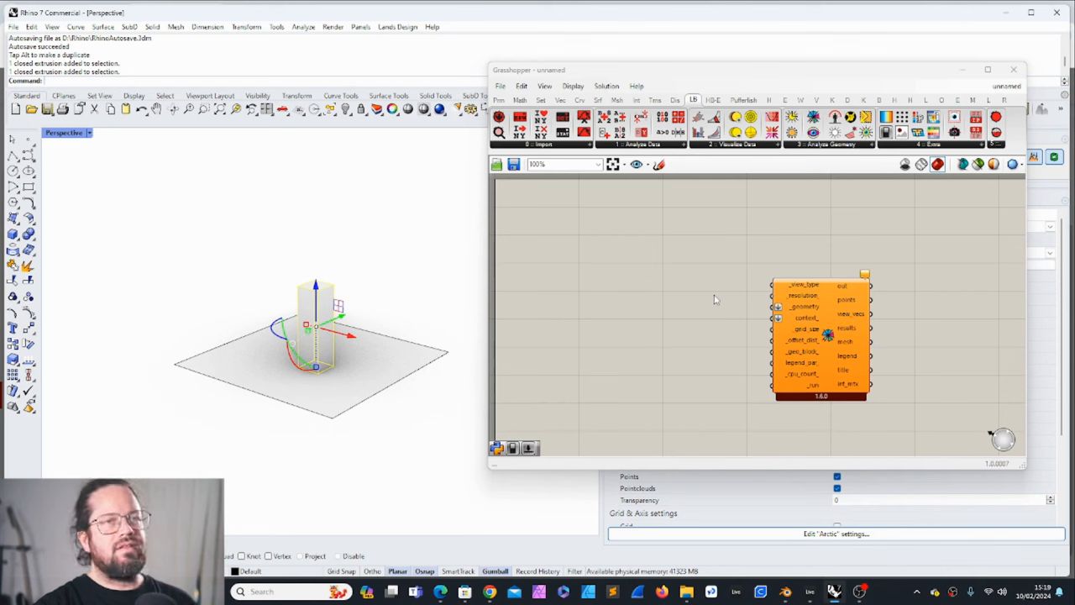
pyautogui.moveTo(813, 304)
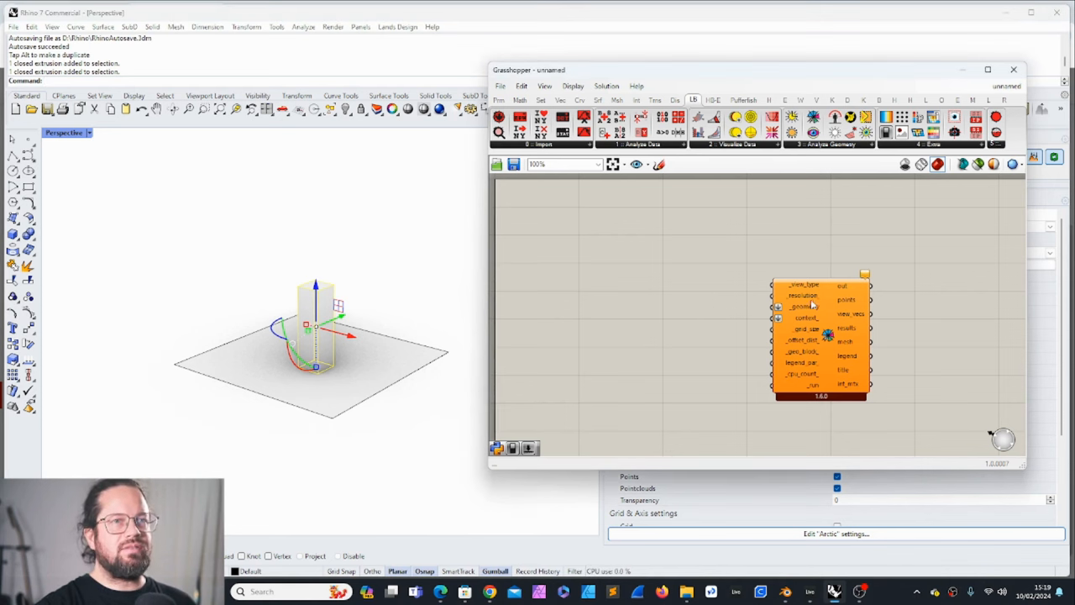
pyautogui.moveTo(705, 329)
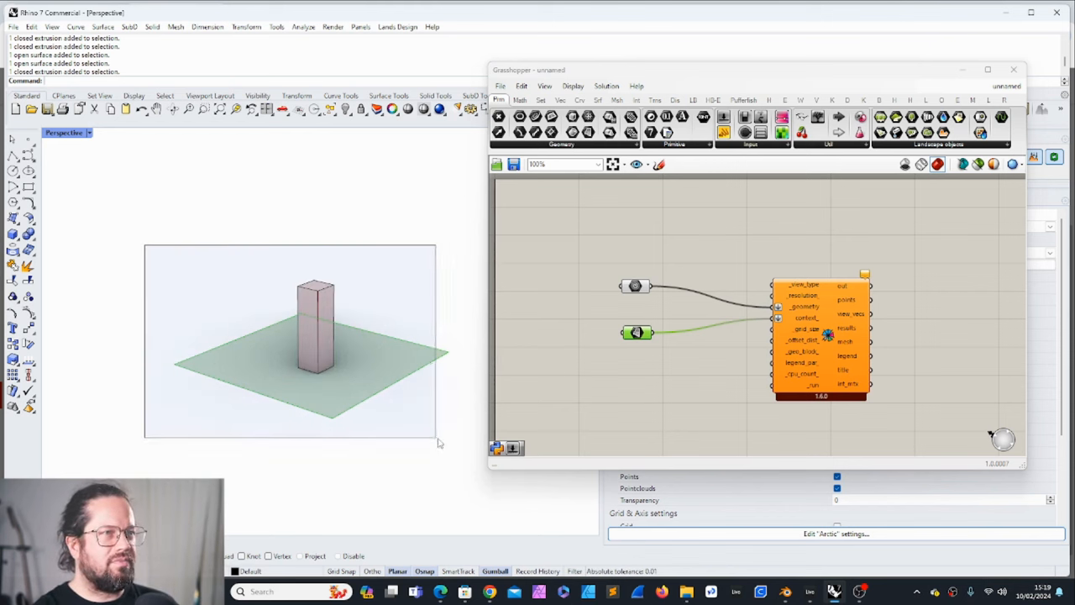
pyautogui.click(316, 336)
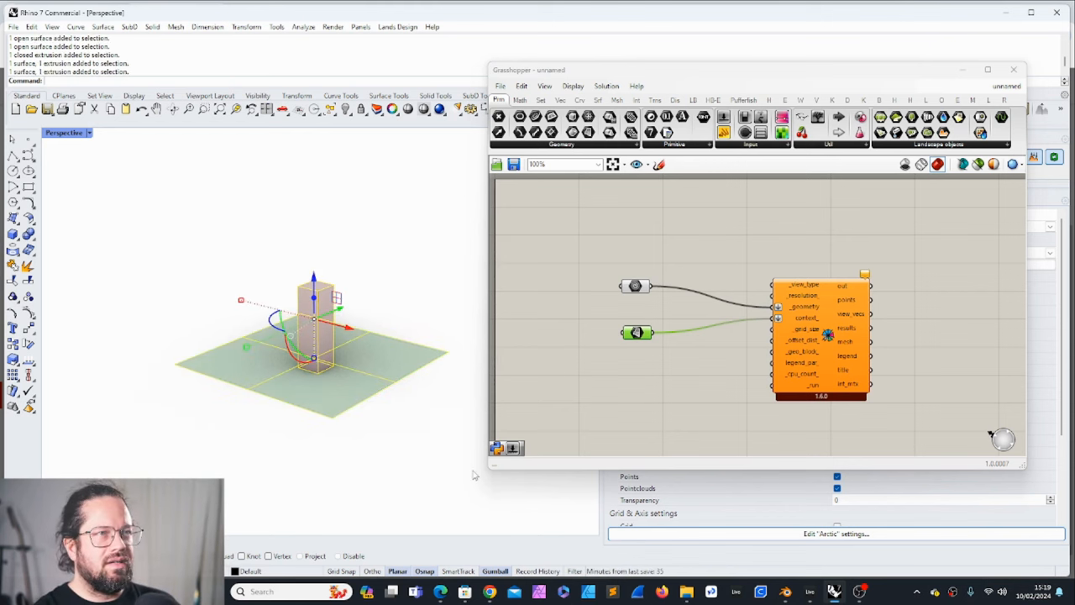
pyautogui.moveTo(591, 256)
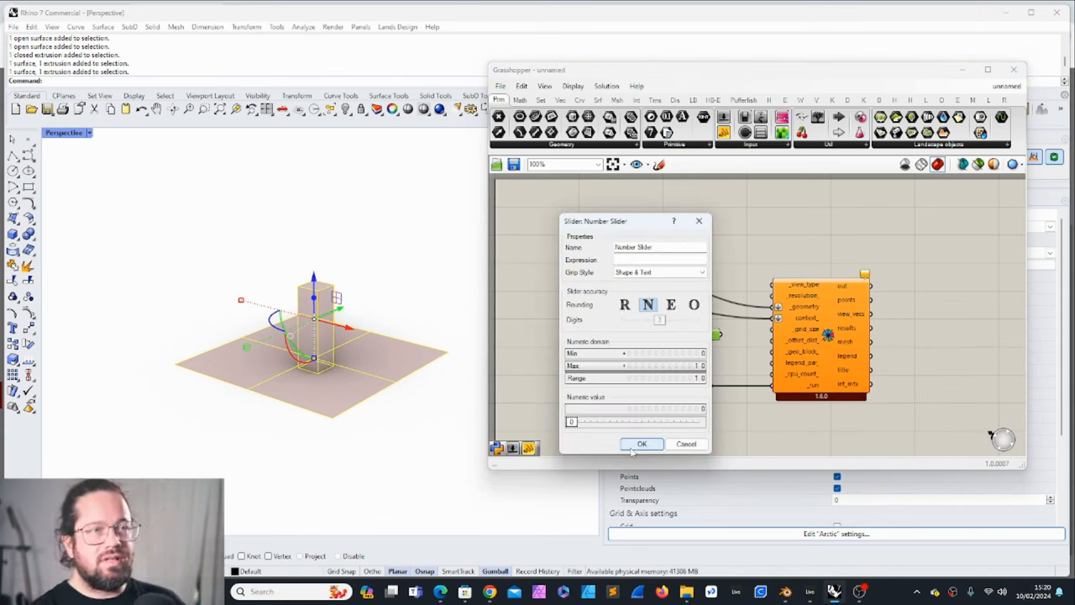
# Step: Confirm the Number Slider settings feeding the component's resolution input
pyautogui.click(641, 443)
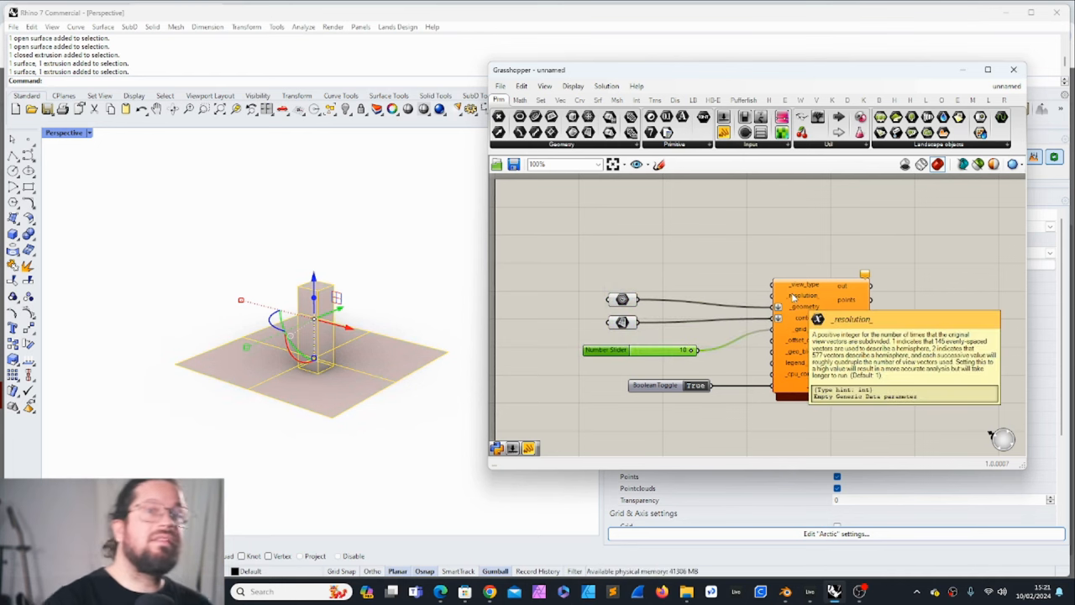
pyautogui.moveTo(773, 249)
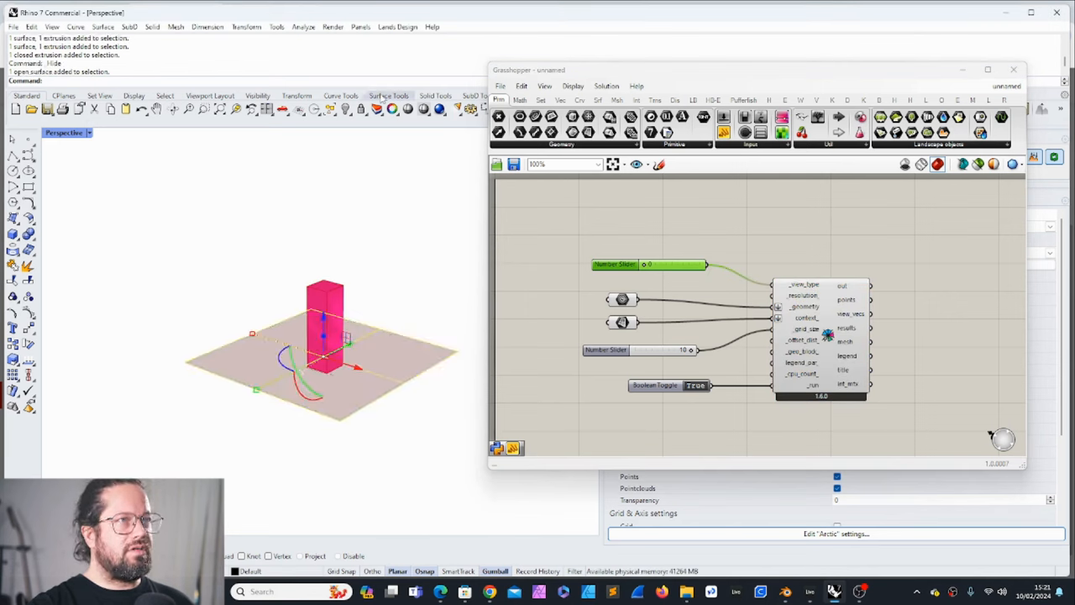
# Step: Set Multiple Geometries on the geometry param to reference both boxes and the sphere
pyautogui.rightClick(621, 299)
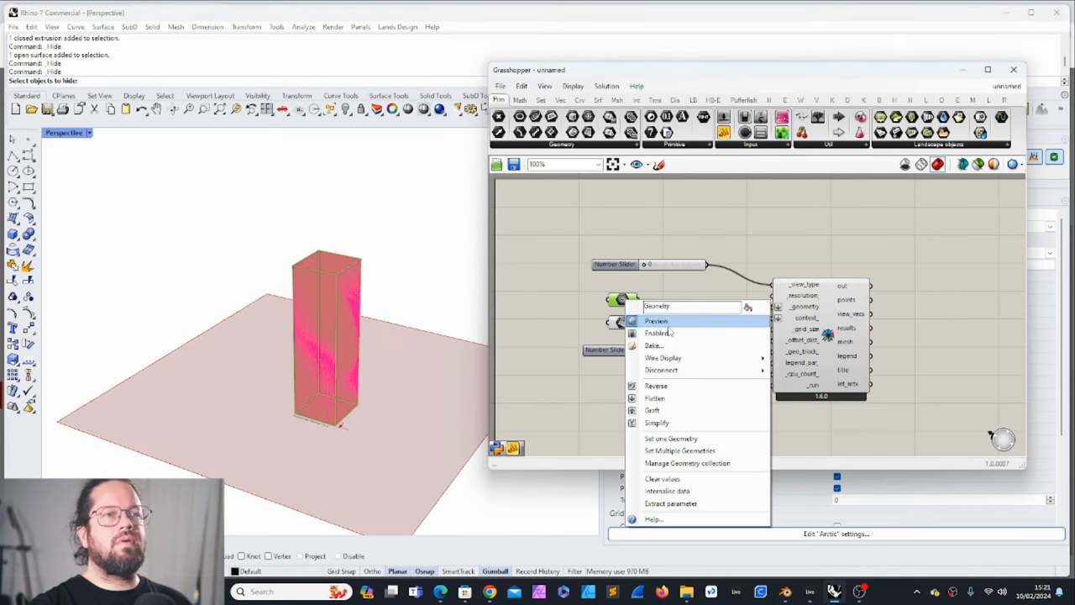
pyautogui.click(655, 321)
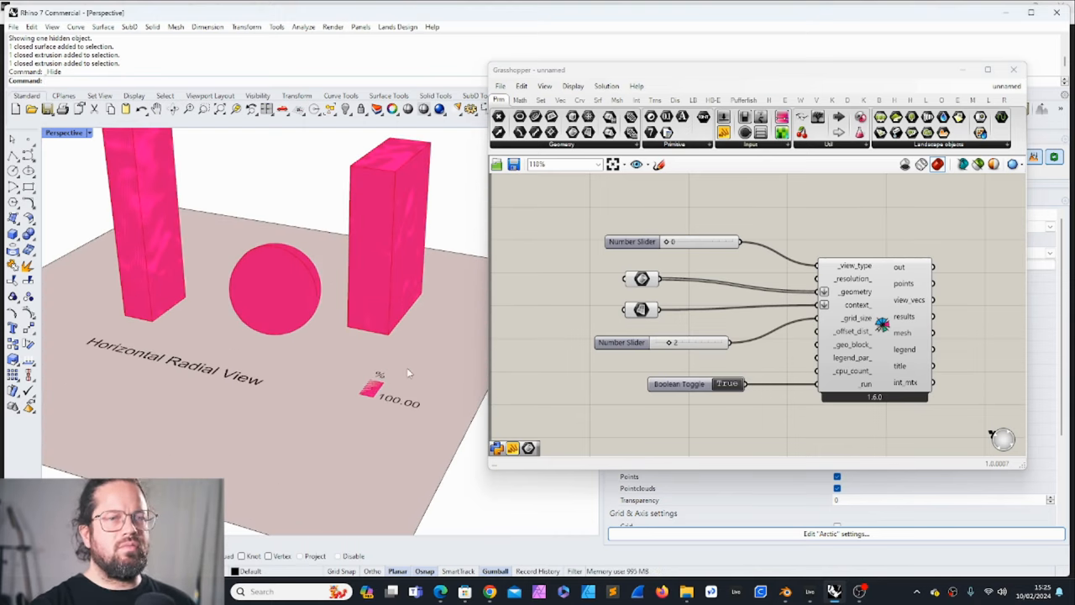
# Step: Raise the analysis Number Slider to 5, then to about 6
pyautogui.click(639, 277)
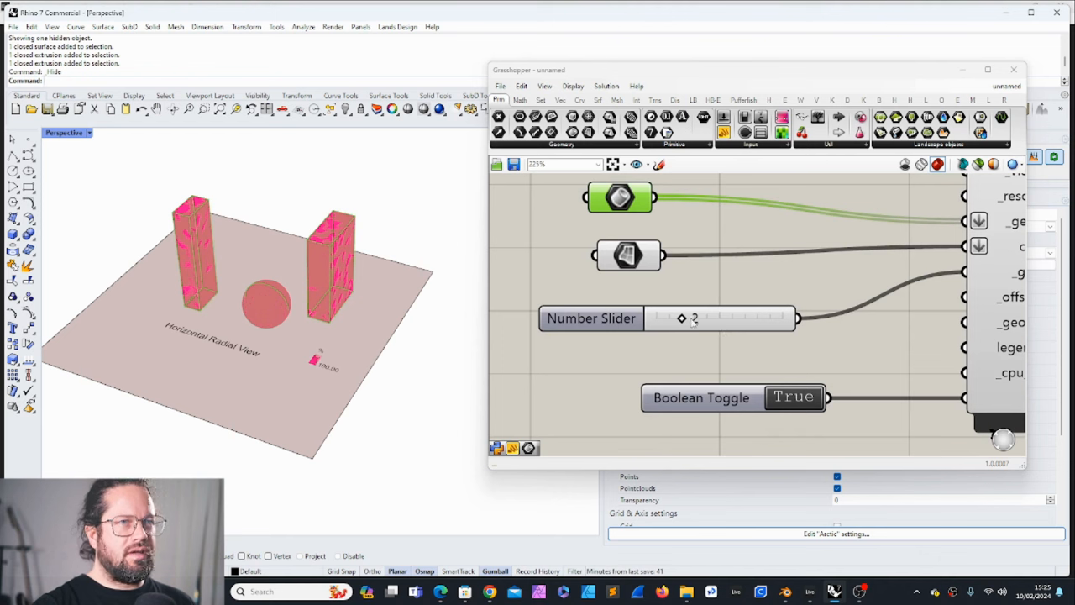
pyautogui.moveTo(681, 317); pyautogui.dragTo(718, 318)
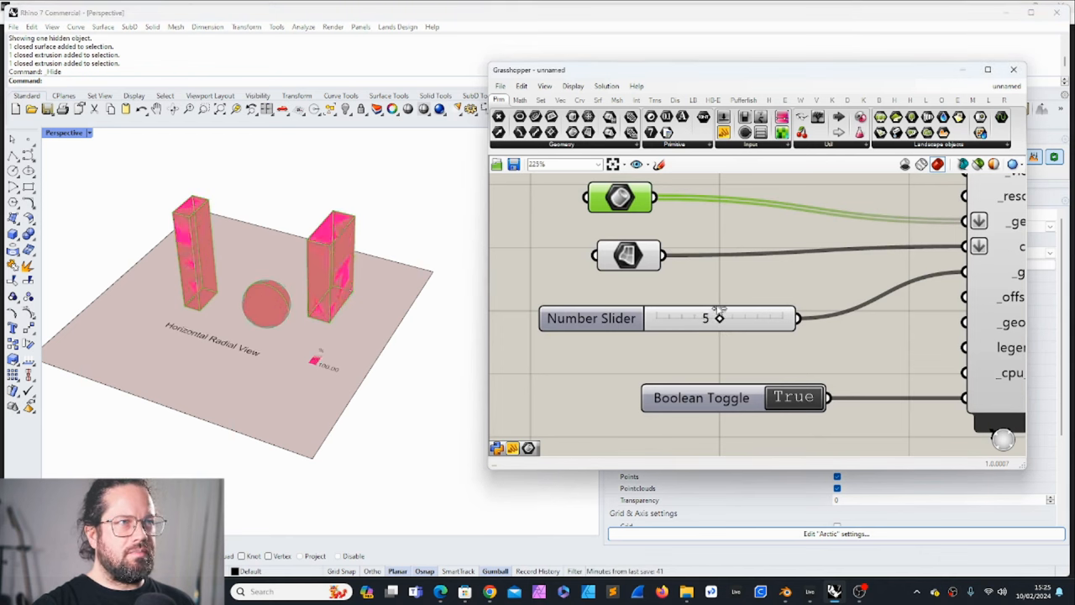
pyautogui.moveTo(719, 318); pyautogui.dragTo(732, 318)
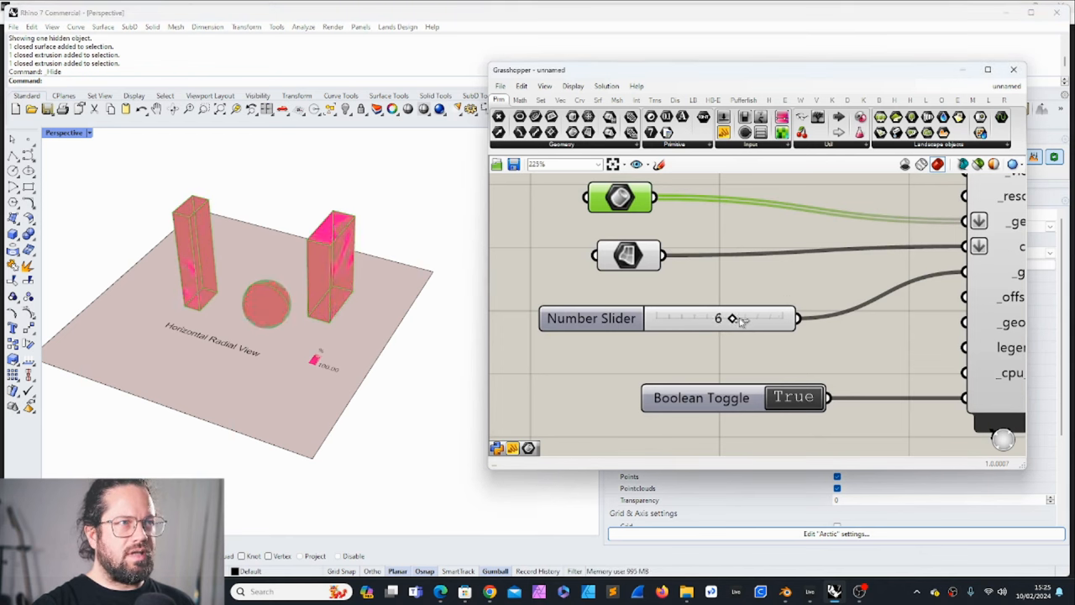
pyautogui.moveTo(732, 318); pyautogui.dragTo(755, 317)
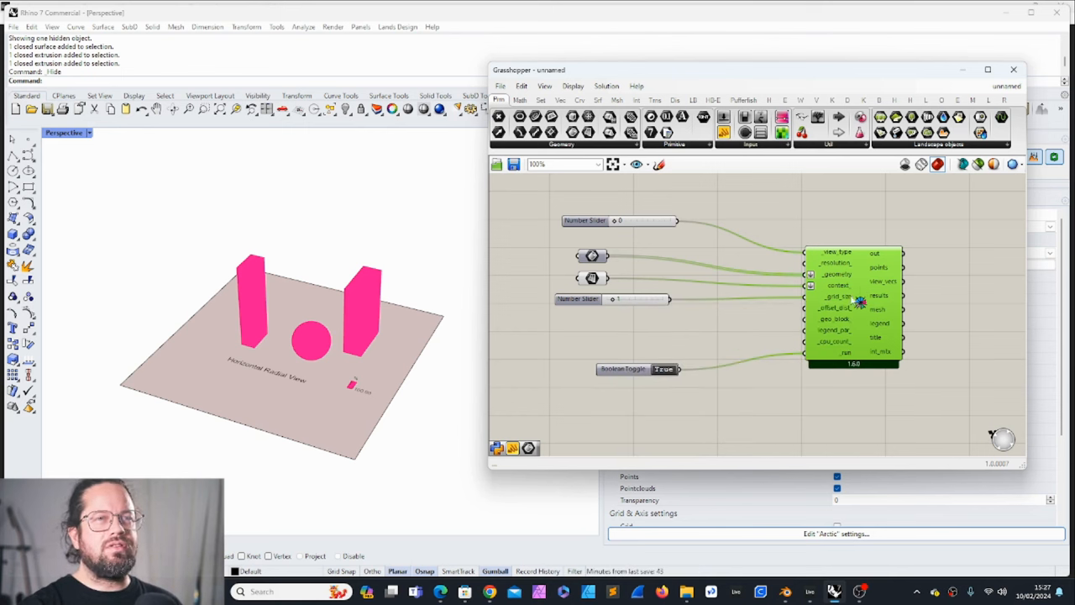
pyautogui.moveTo(853, 303)
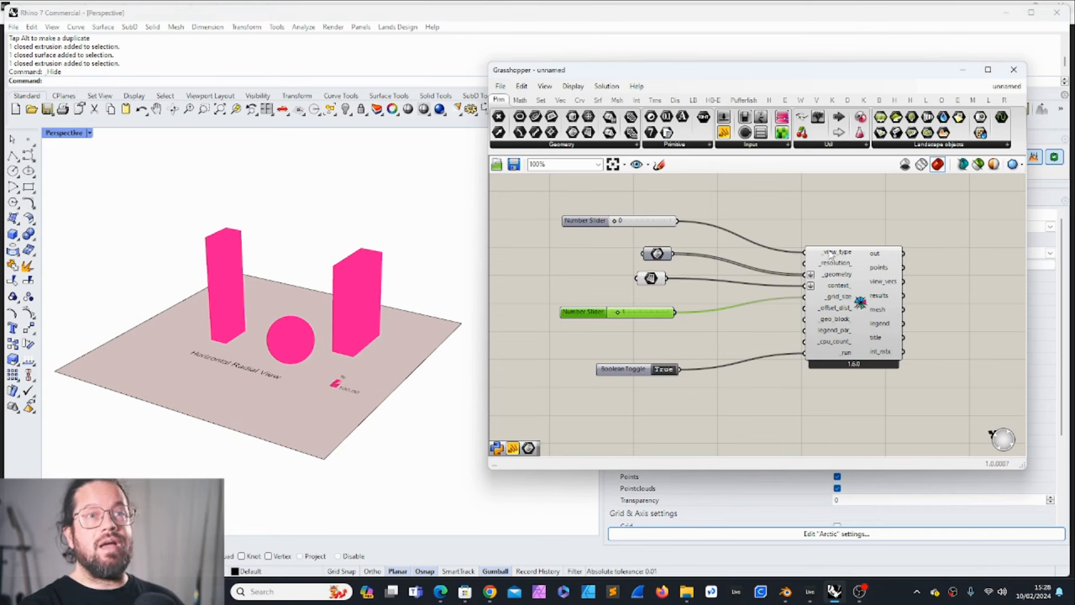
pyautogui.moveTo(833, 252)
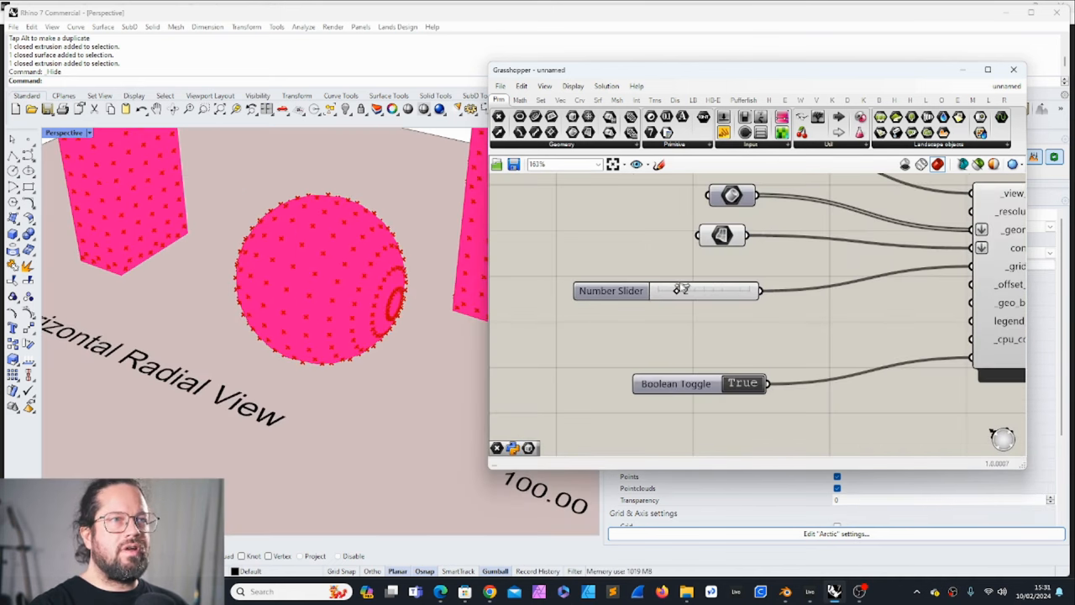
# Step: Set the Number Slider to 4 and inspect the analysis points on the geometry
pyautogui.moveTo(680, 289); pyautogui.dragTo(695, 289)
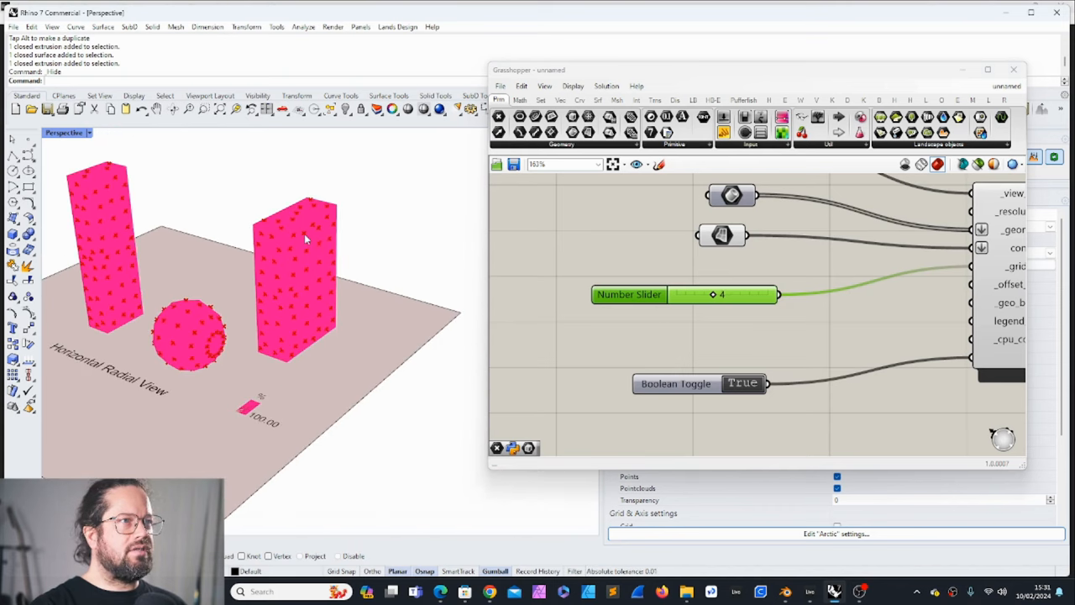
pyautogui.scroll(-3)
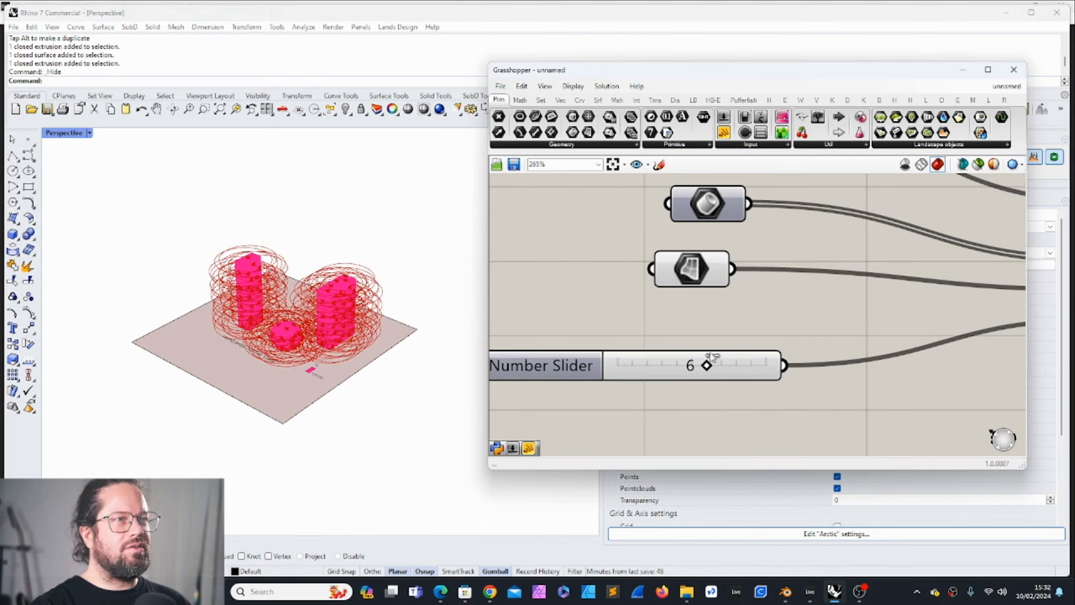
# Step: Raise the slider to 10 and orbit the viewport to inspect the wider view-ray circles
pyautogui.moveTo(705, 364); pyautogui.dragTo(765, 364)
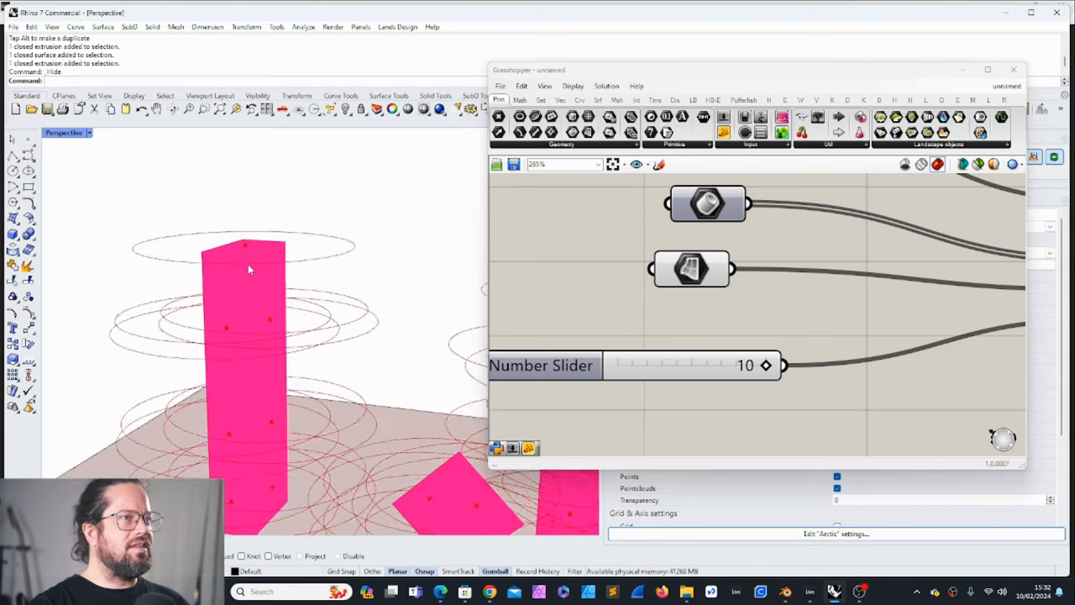
pyautogui.moveTo(294, 336); pyautogui.dragTo(336, 294)
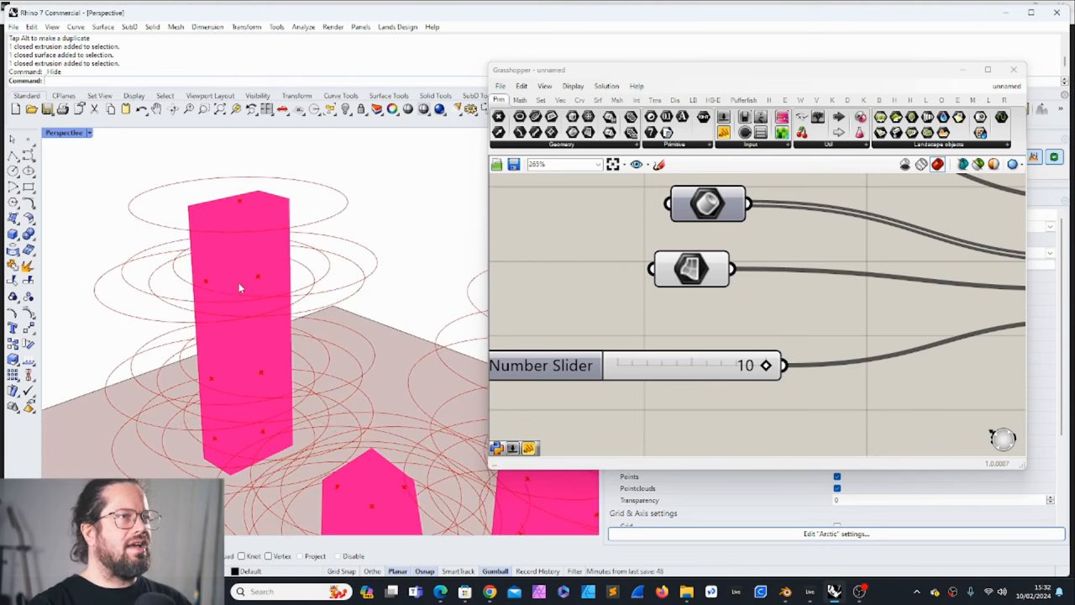
pyautogui.moveTo(244, 294)
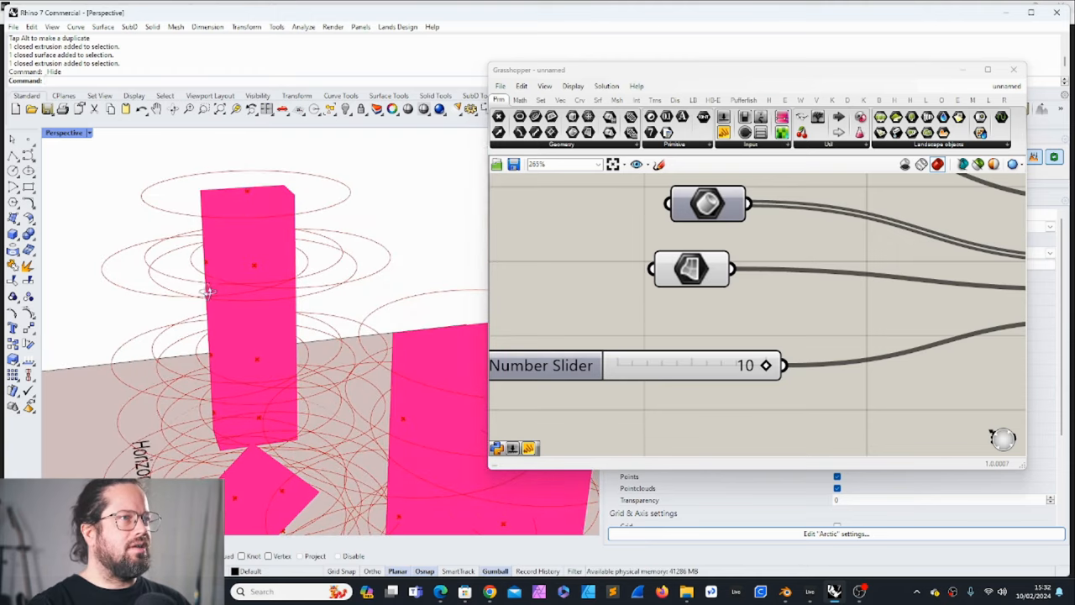
pyautogui.moveTo(211, 299)
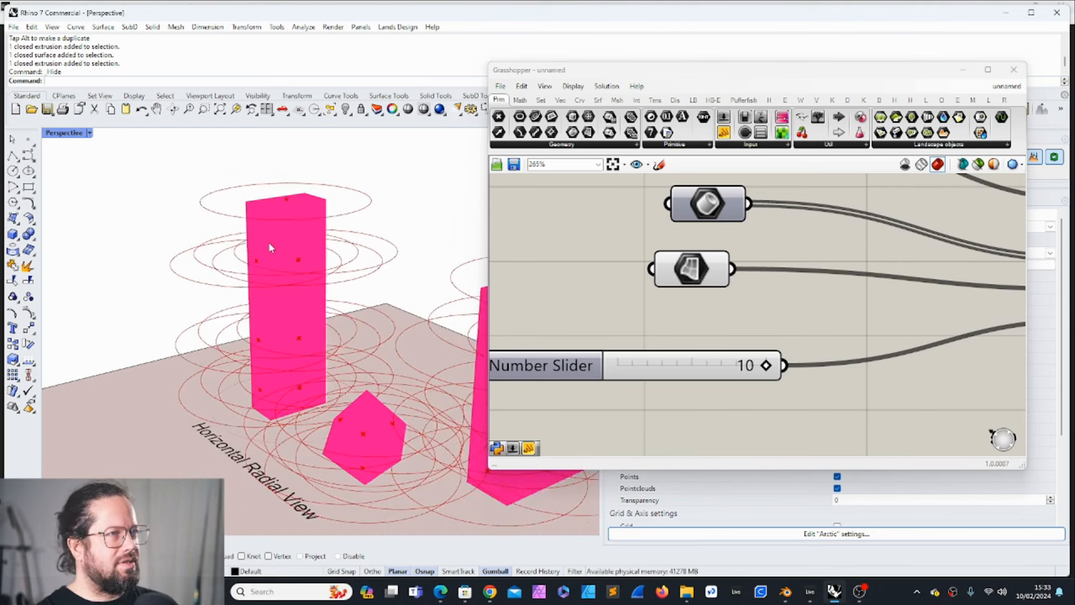
pyautogui.scroll(-3)
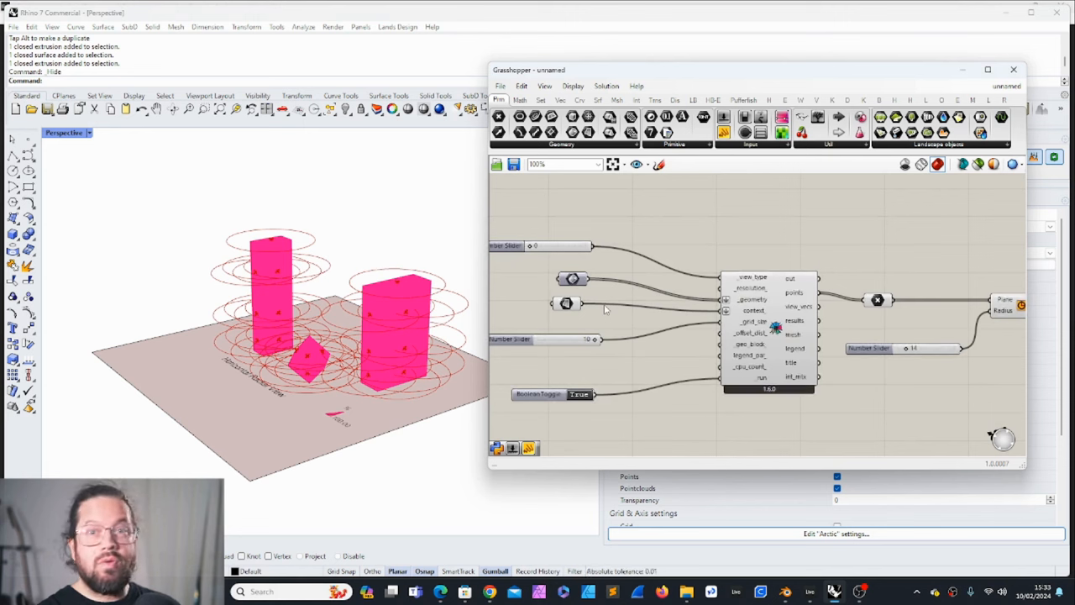
pyautogui.moveTo(342, 324)
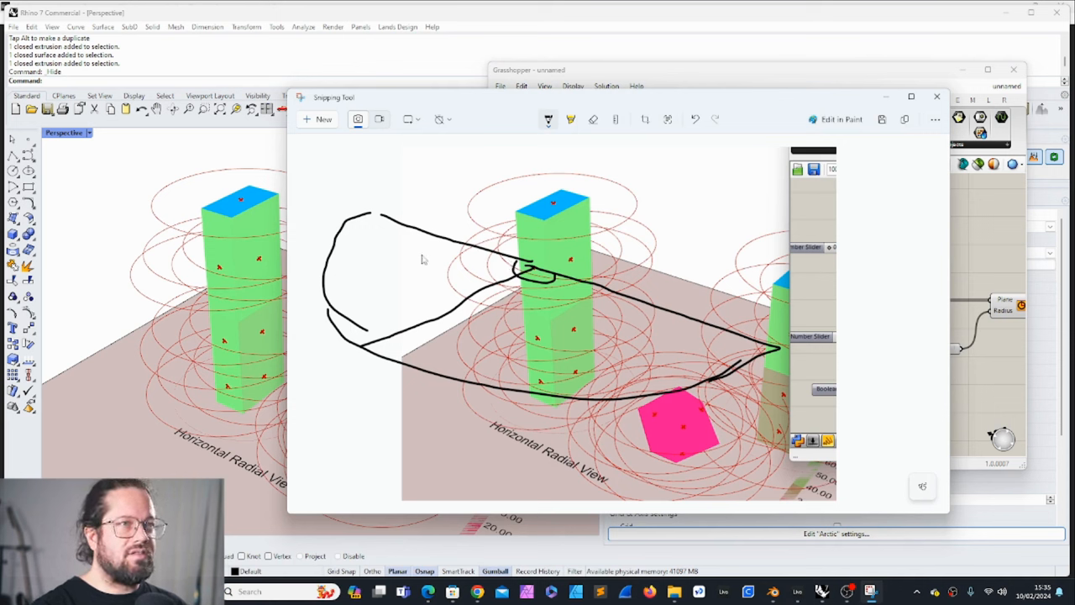
pyautogui.moveTo(558, 289)
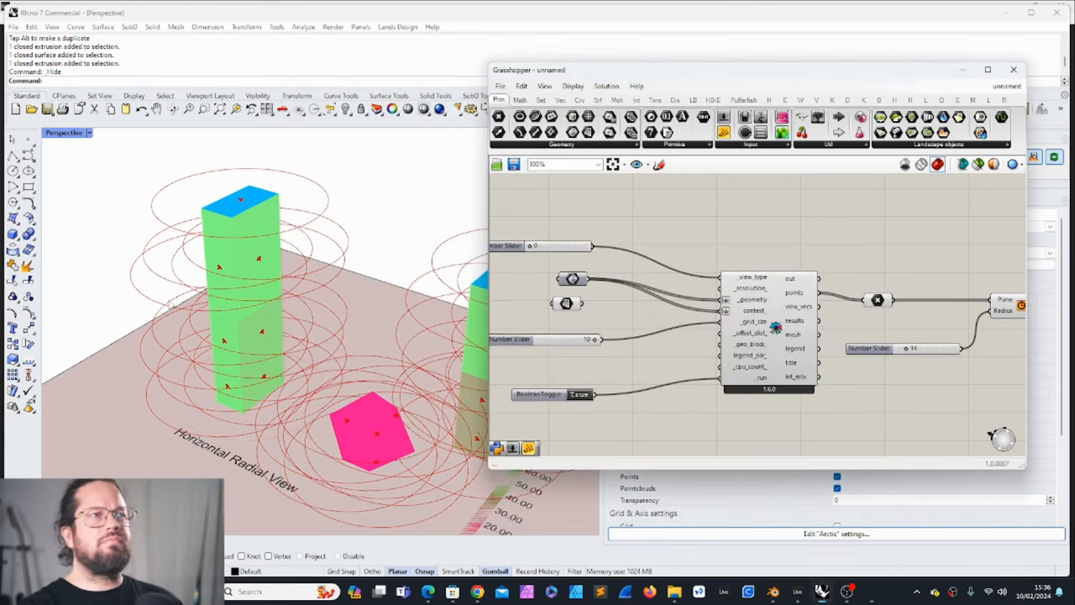
# Step: Zoom the viewport to inspect the boxes and the new sphere between them
pyautogui.scroll(-3)
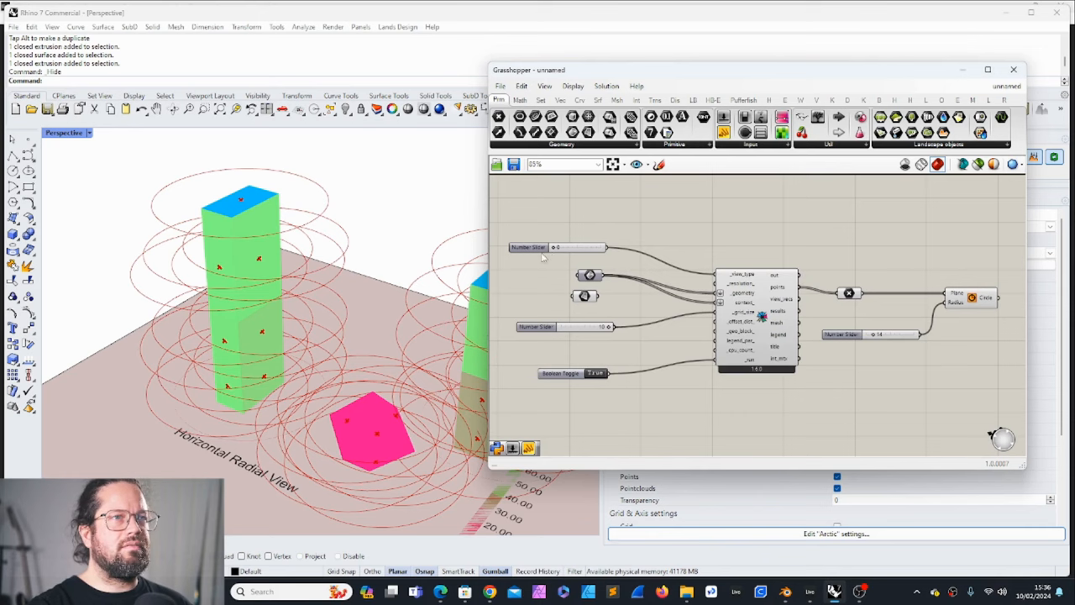
pyautogui.scroll(3)
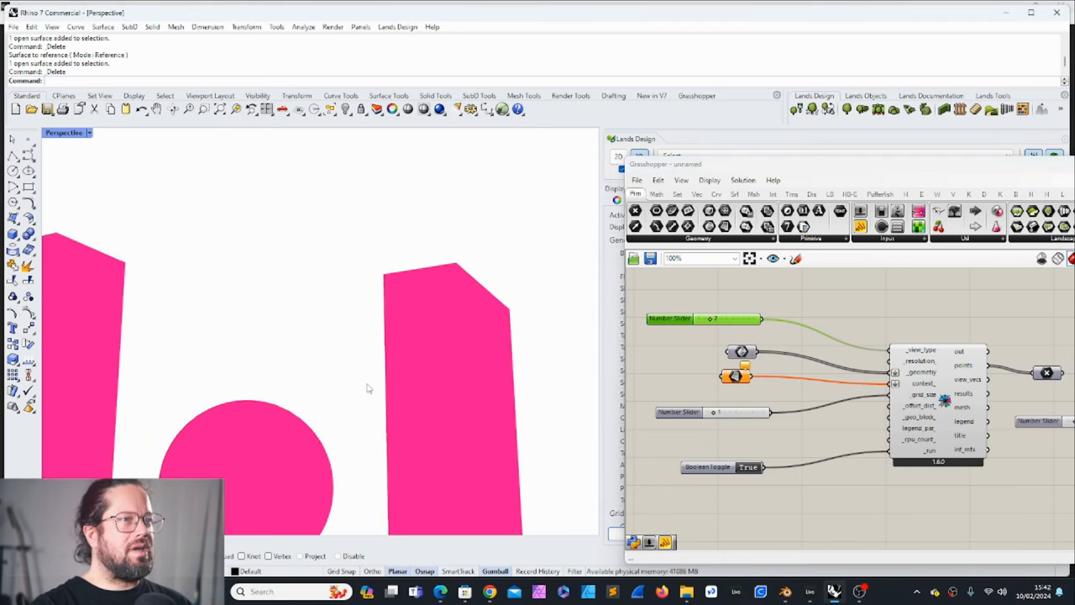
# Step: Undo the Delete to bring the analysis mesh and its gradient legend back
pyautogui.press('ctrl+z')
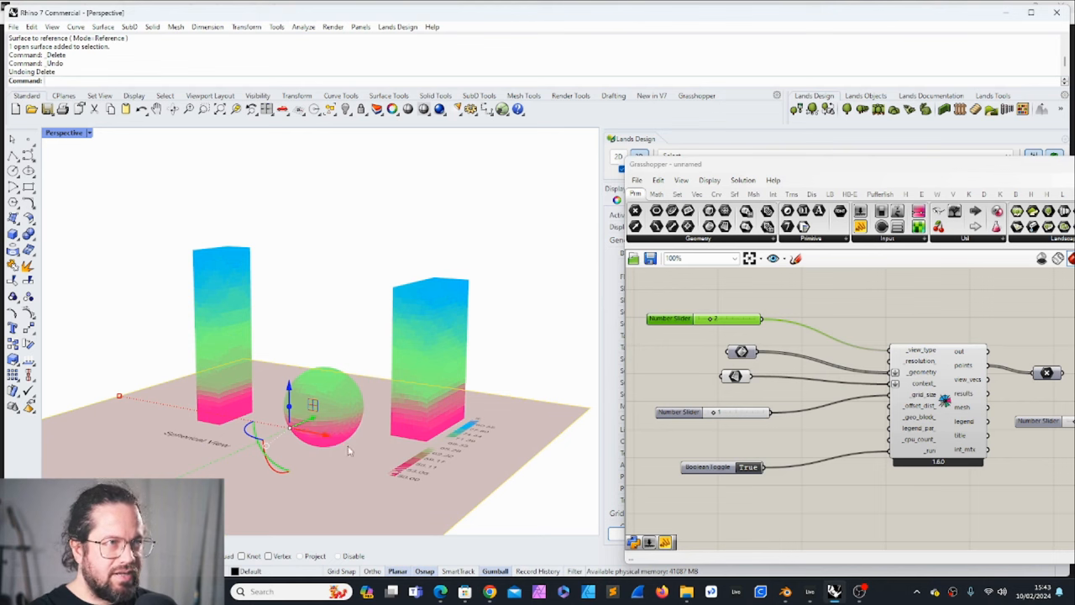
pyautogui.moveTo(342, 450)
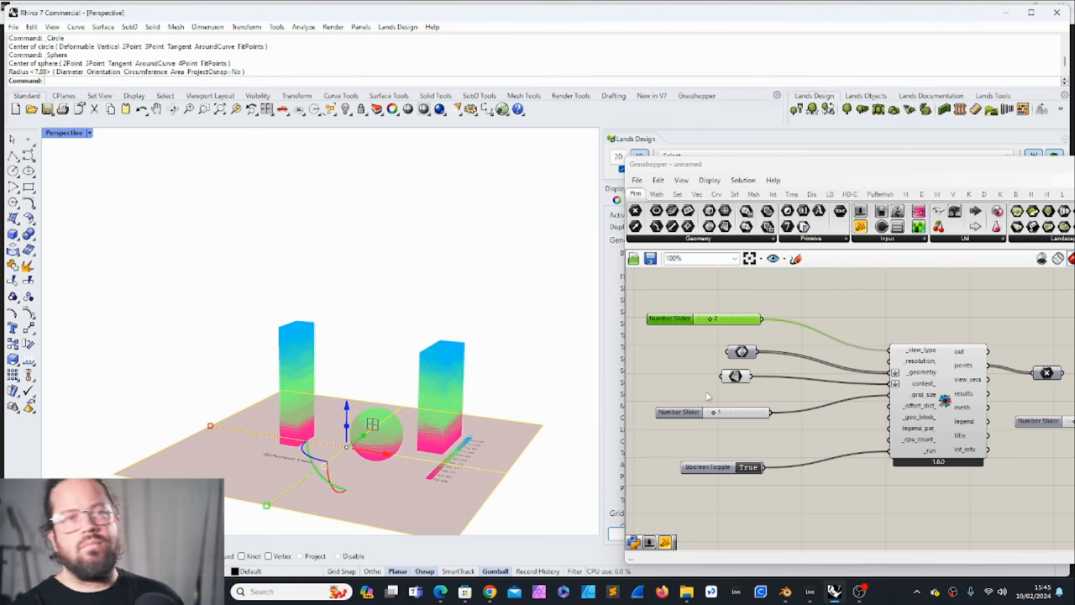
# Step: Edit the view type slider's domain so it can reach the Sky Exposure option
pyautogui.doubleClick(713, 319)
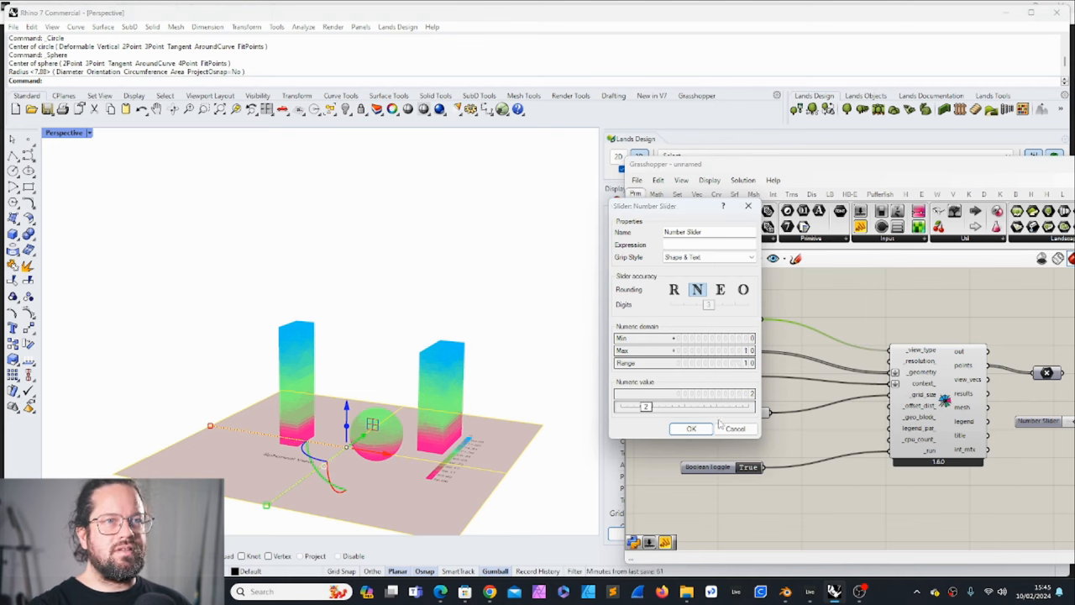
pyautogui.click(691, 428)
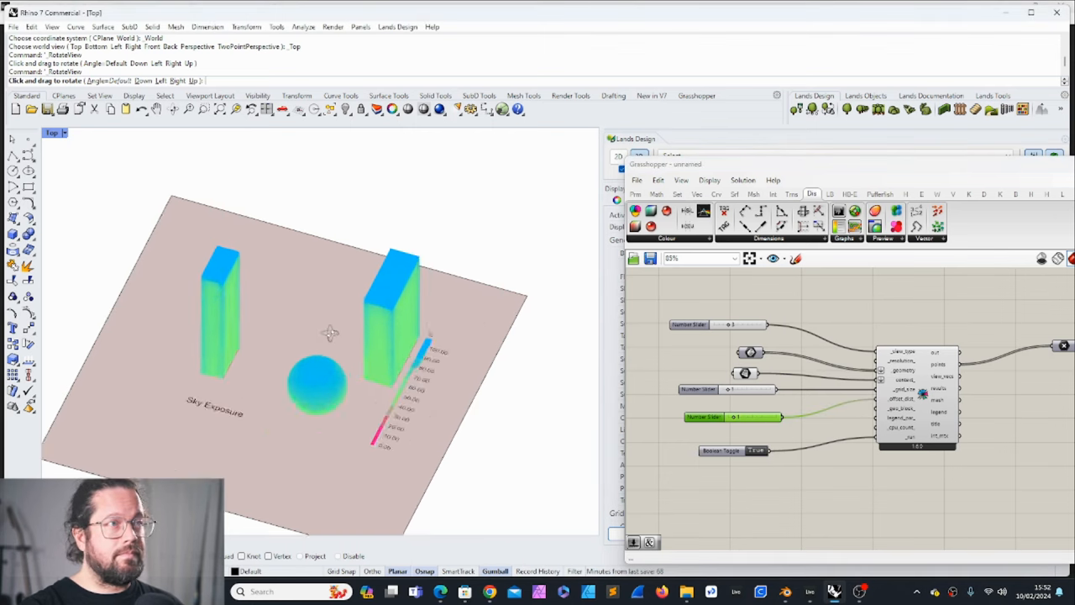
# Step: Increase the offset distance slider and confirm its edited range, recomputing Sky Exposure
pyautogui.moveTo(328, 333); pyautogui.dragTo(508, 361)
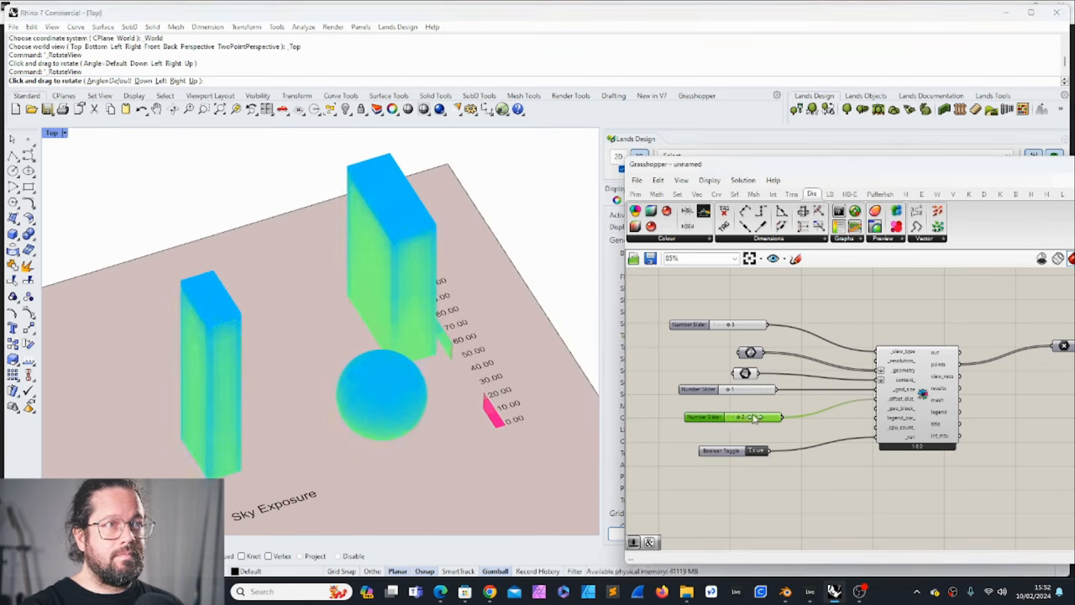
pyautogui.moveTo(742, 416); pyautogui.dragTo(776, 417)
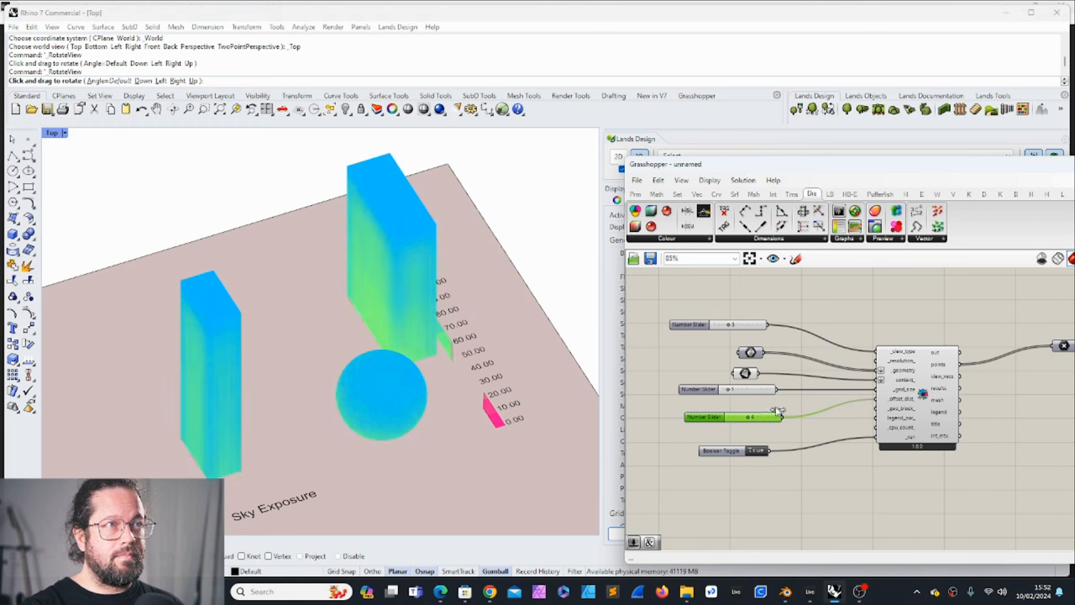
pyautogui.moveTo(753, 416); pyautogui.dragTo(772, 416)
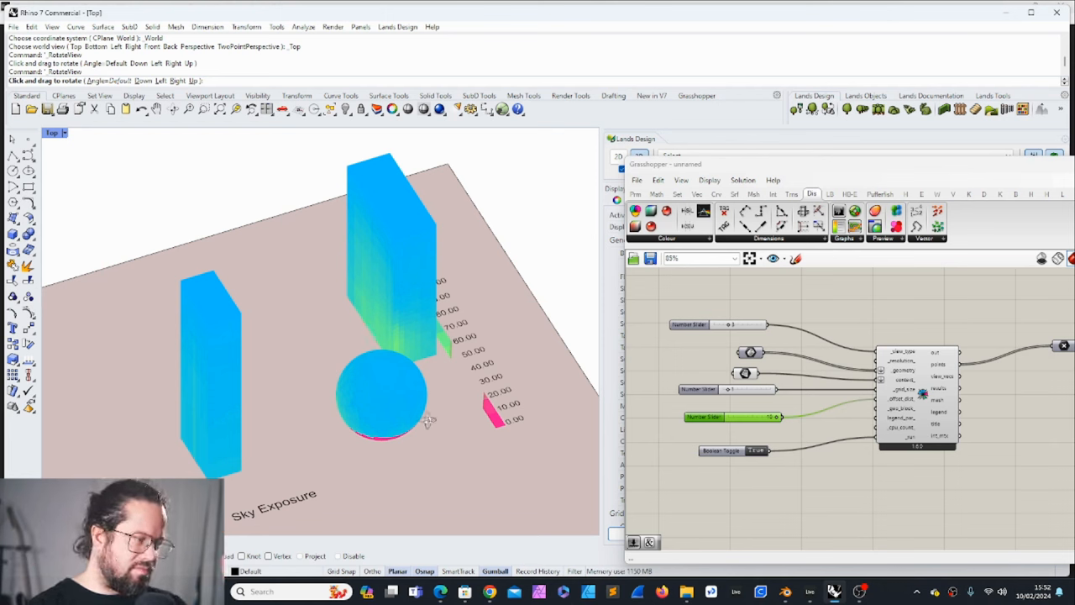
pyautogui.moveTo(410, 256)
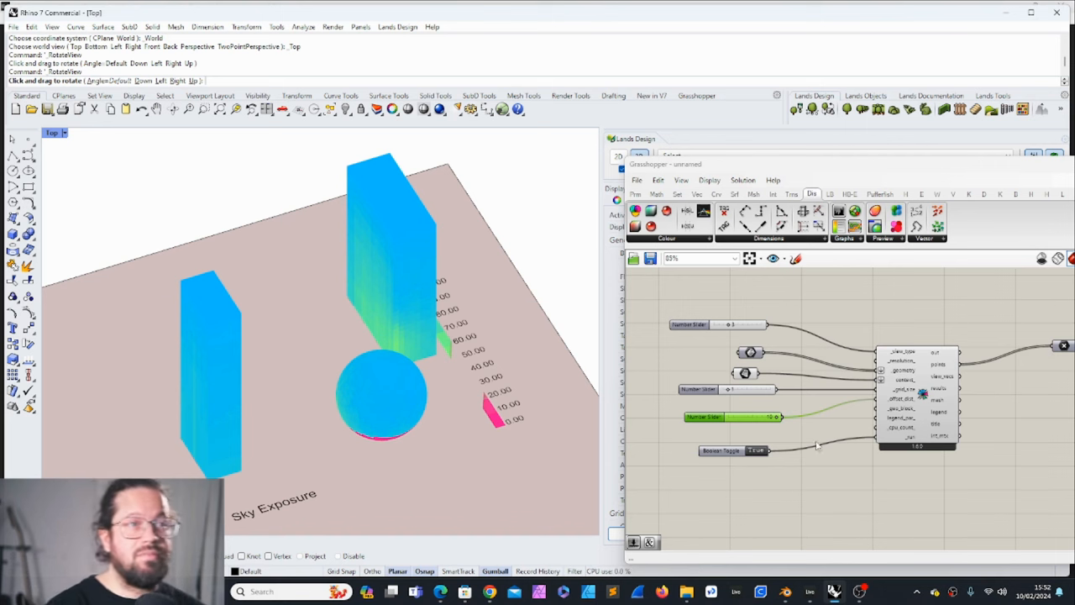
pyautogui.doubleClick(730, 417)
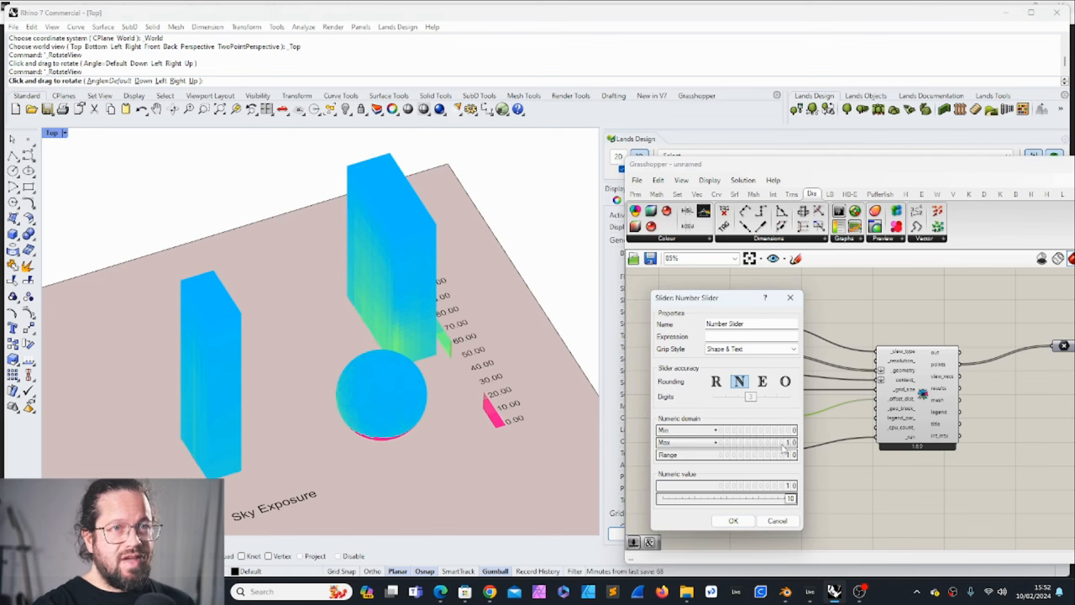
pyautogui.click(732, 521)
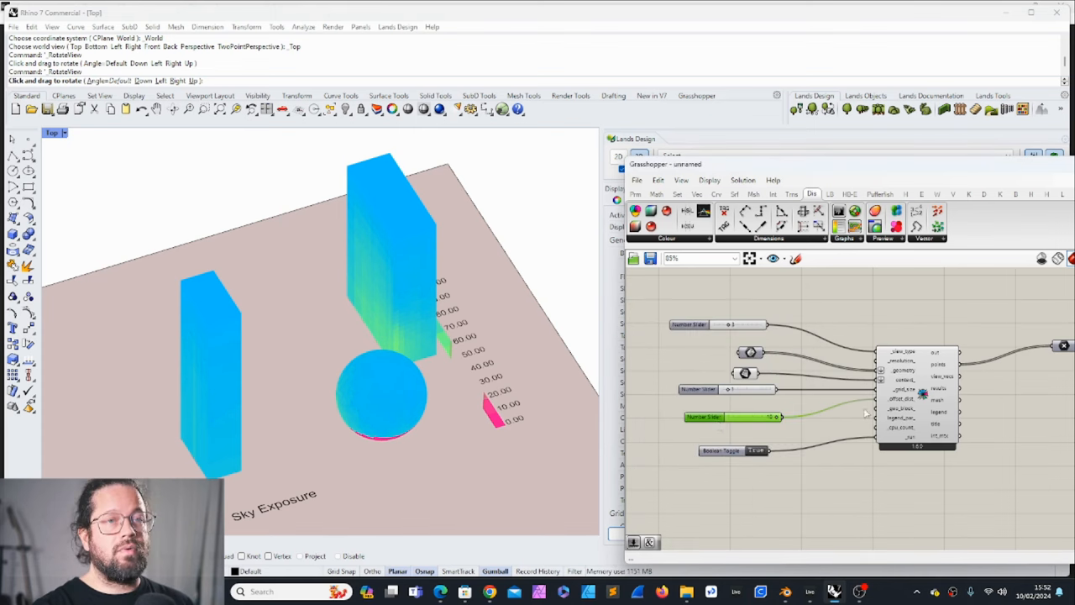
pyautogui.moveTo(704, 416)
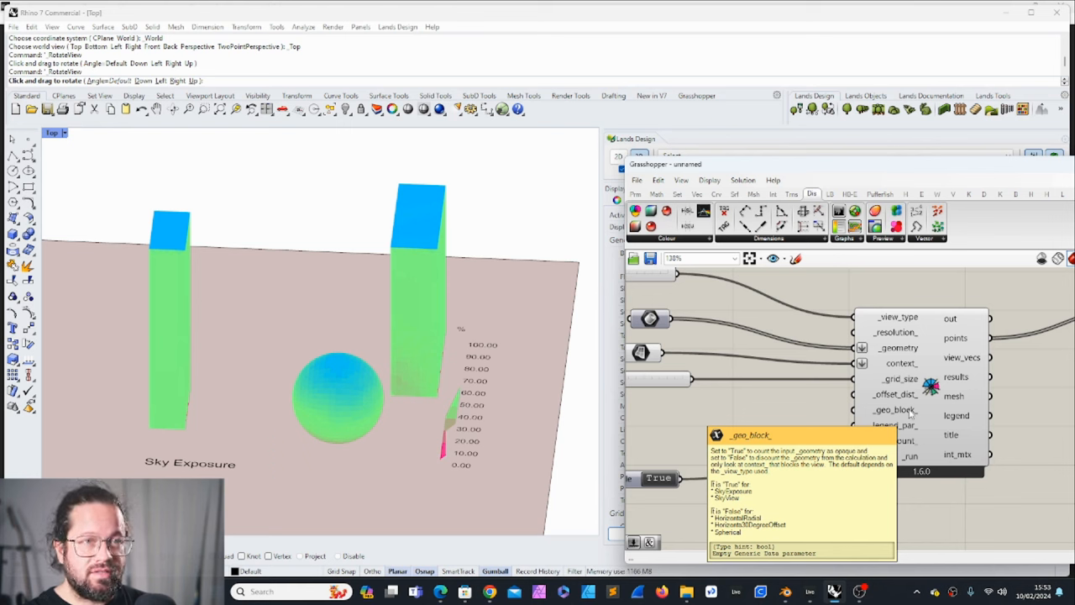
pyautogui.moveTo(823, 403)
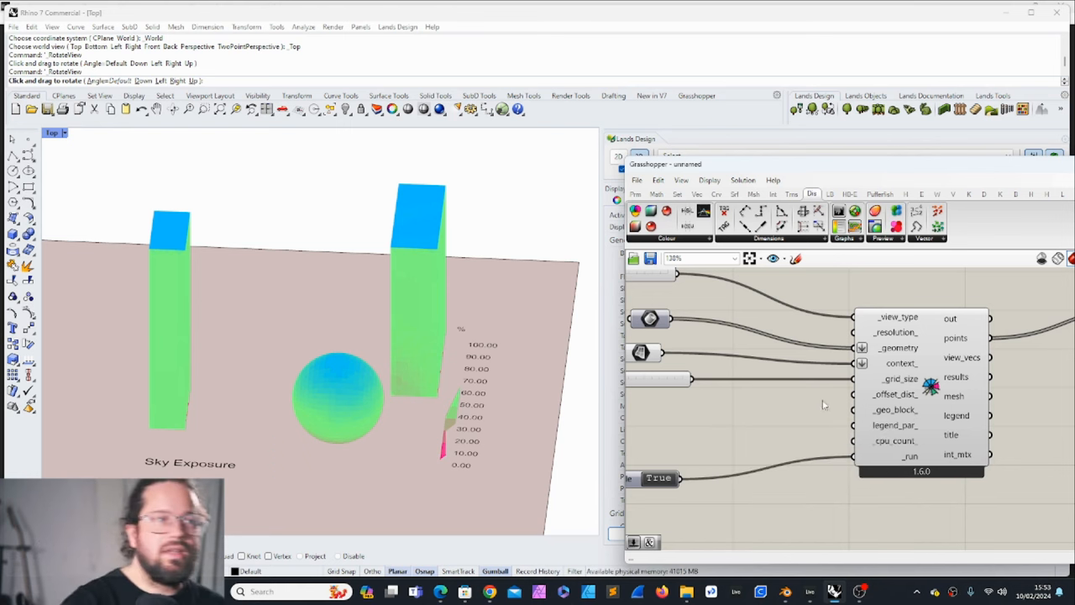
# Step: Set geo_block to False so every surface reads fully blue, then frame the context box
pyautogui.scroll(-3)
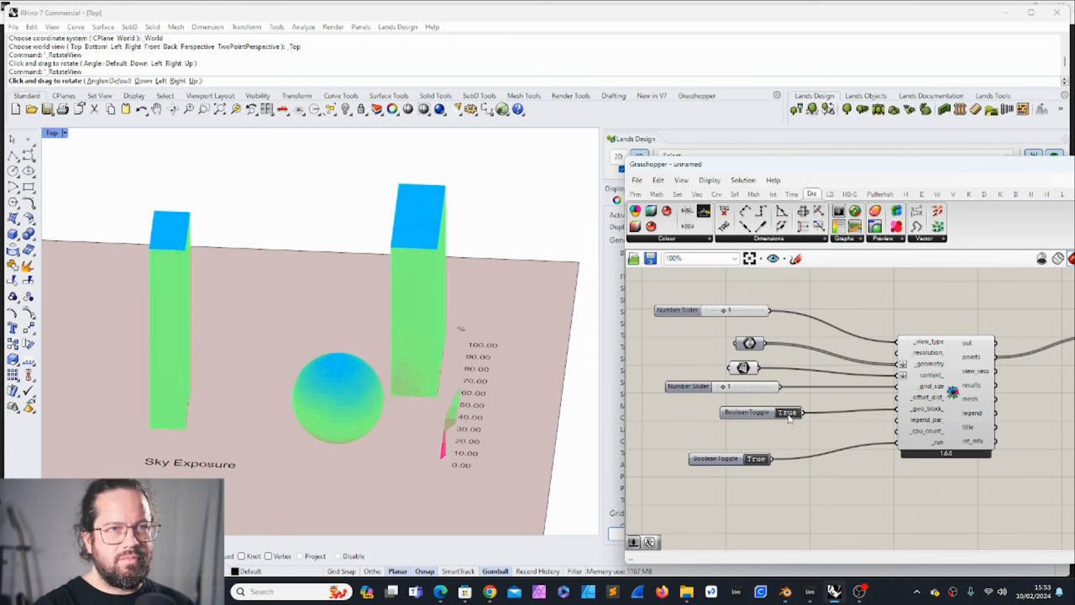
pyautogui.click(786, 411)
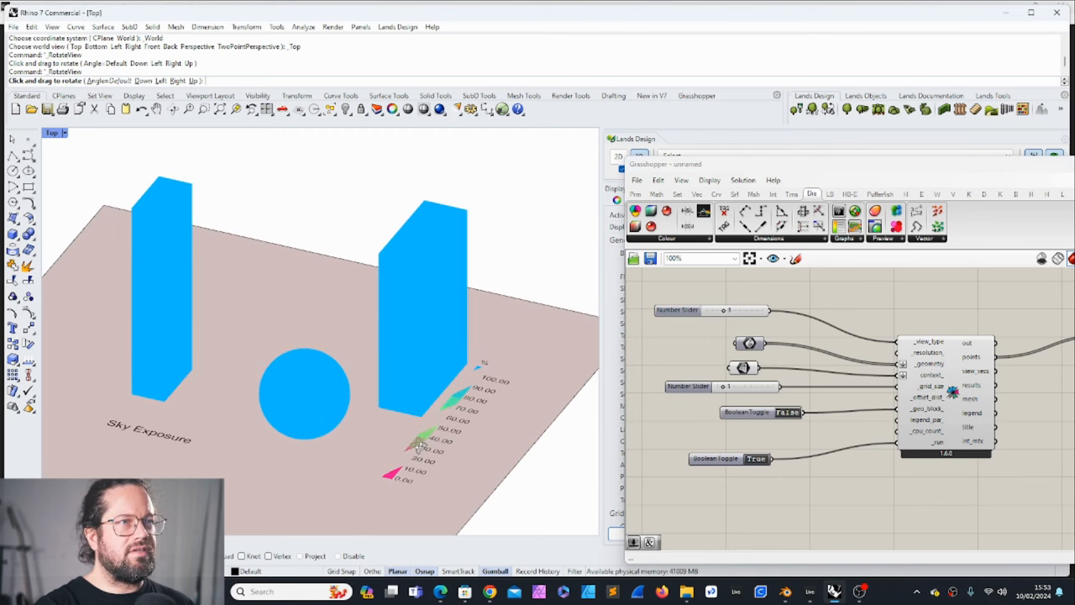
pyautogui.moveTo(336, 336); pyautogui.dragTo(158, 283)
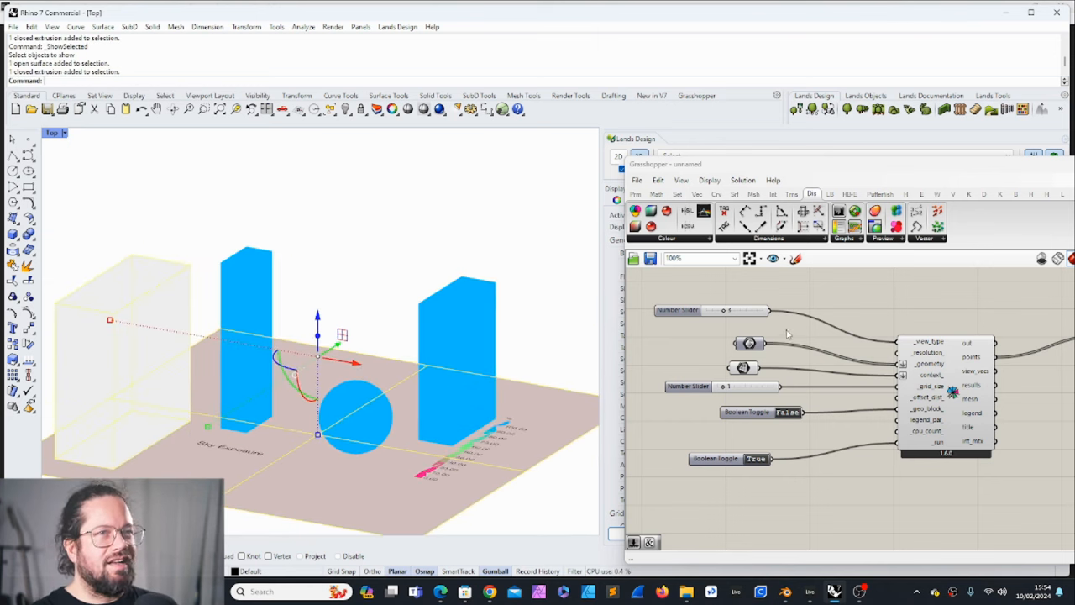
pyautogui.moveTo(739, 311)
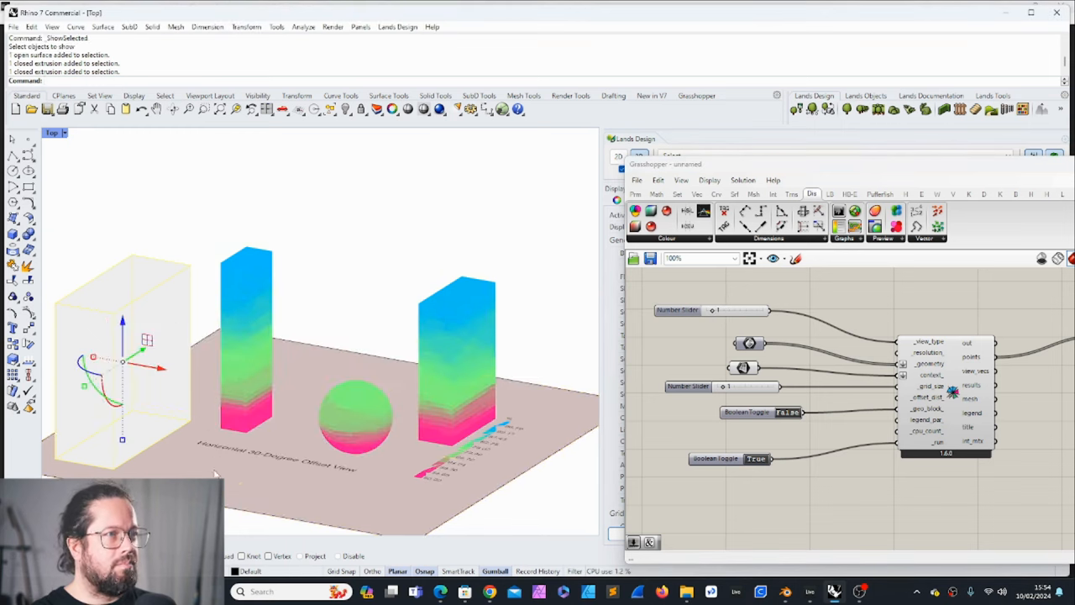
# Step: Assign the box as context geometry via Set Multiple Breps and reset the analysed geometry to one Brep
pyautogui.rightClick(748, 343)
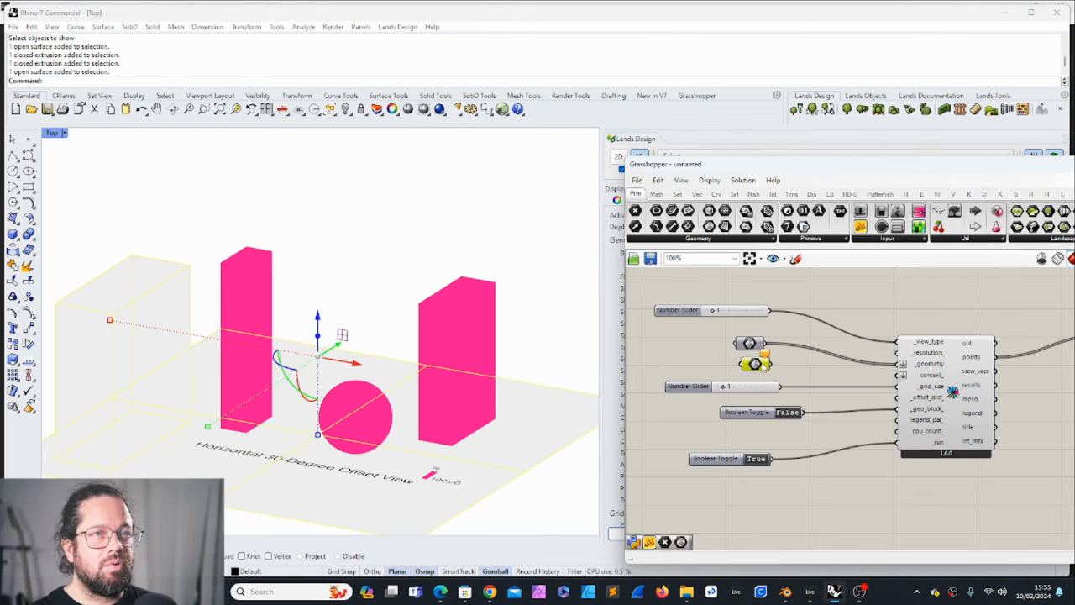
pyautogui.rightClick(749, 343)
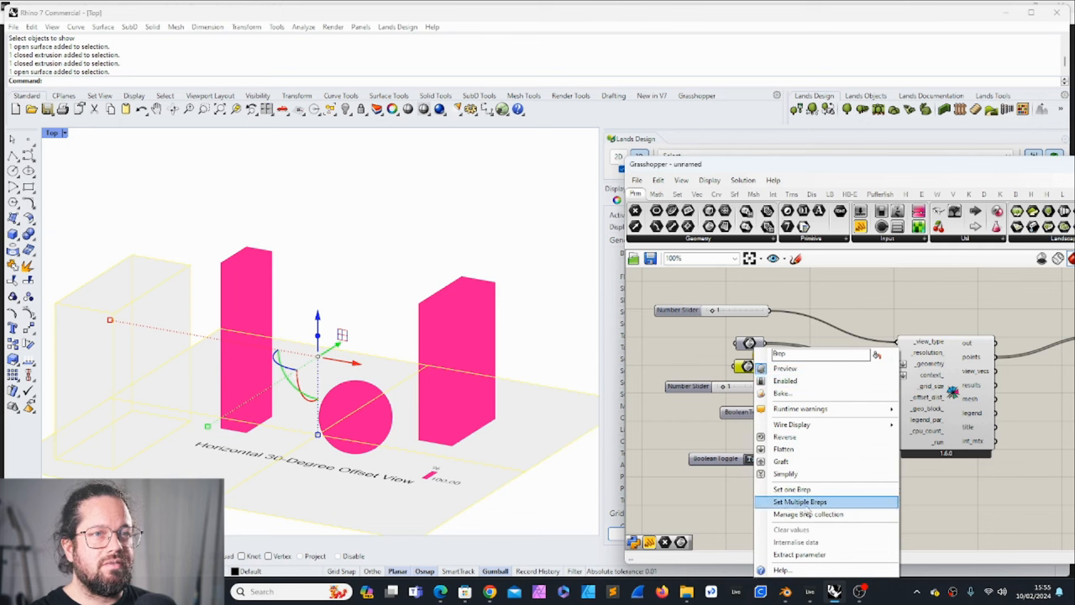
pyautogui.click(800, 500)
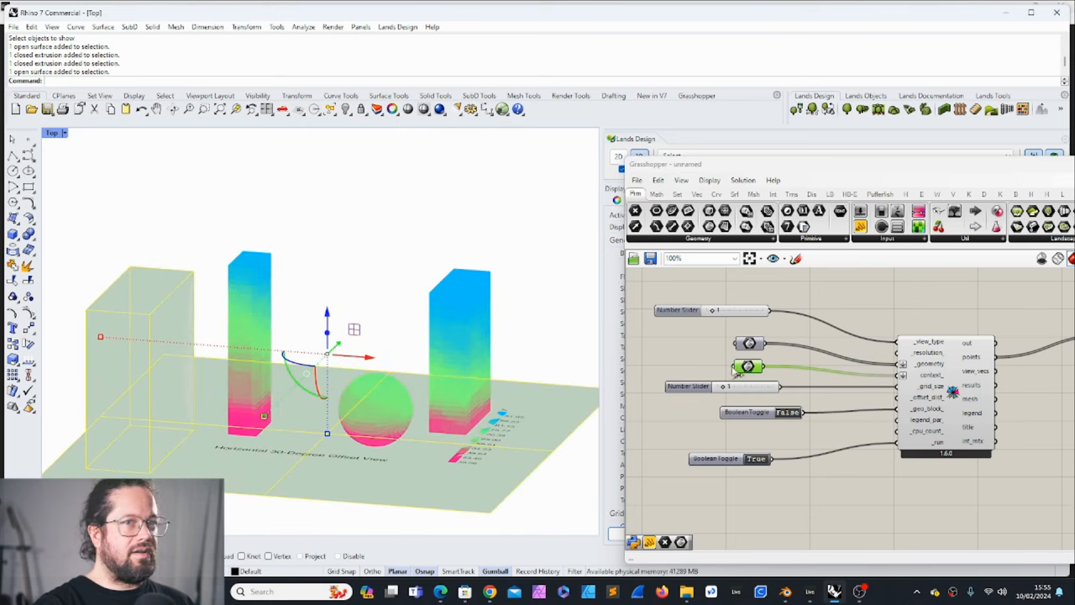
pyautogui.rightClick(747, 366)
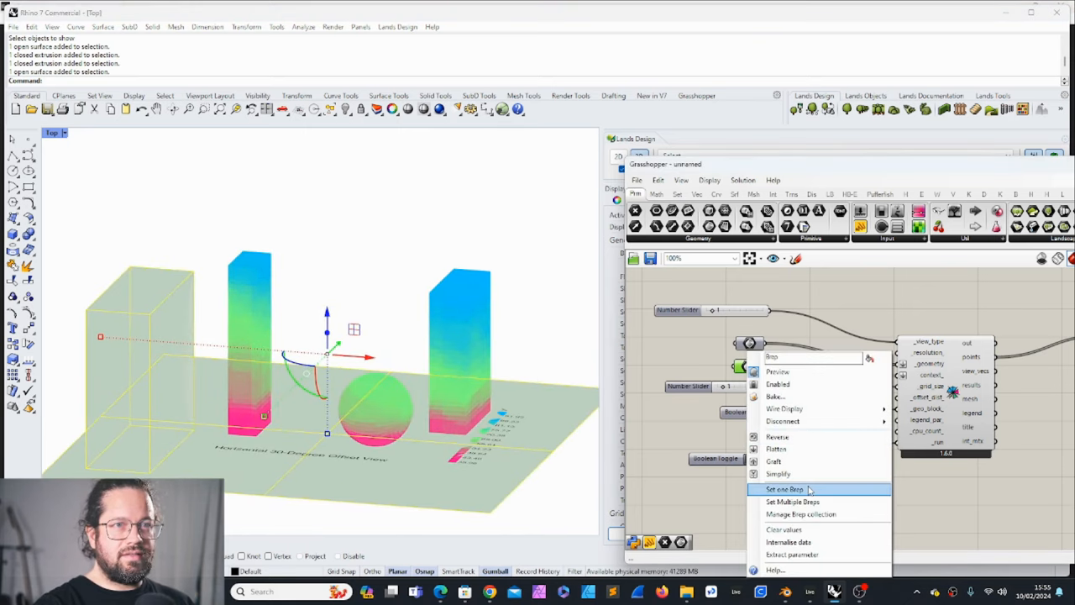
pyautogui.click(782, 489)
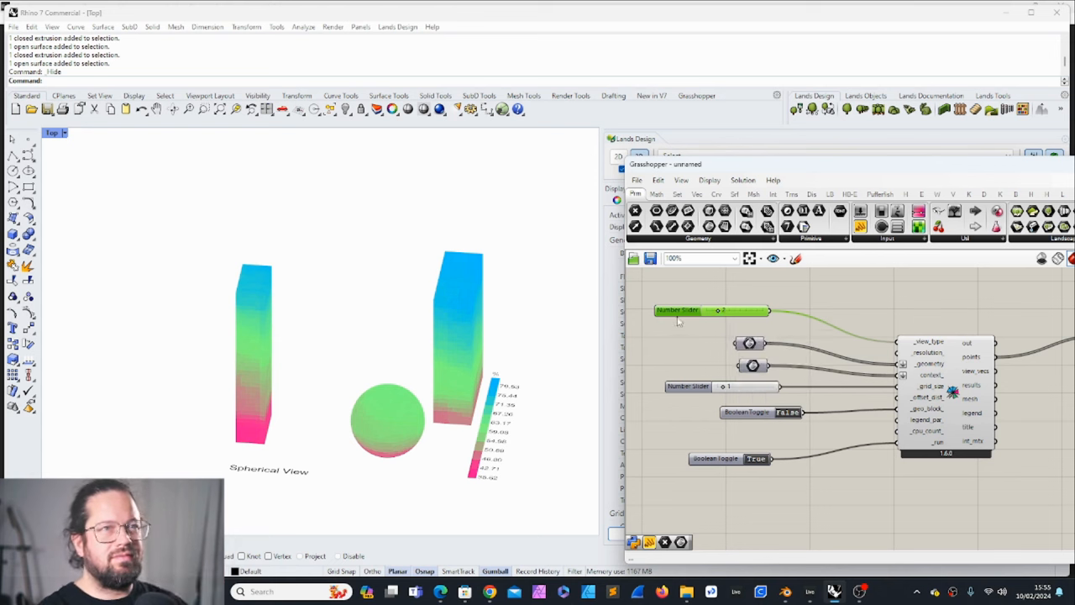
pyautogui.moveTo(900, 343)
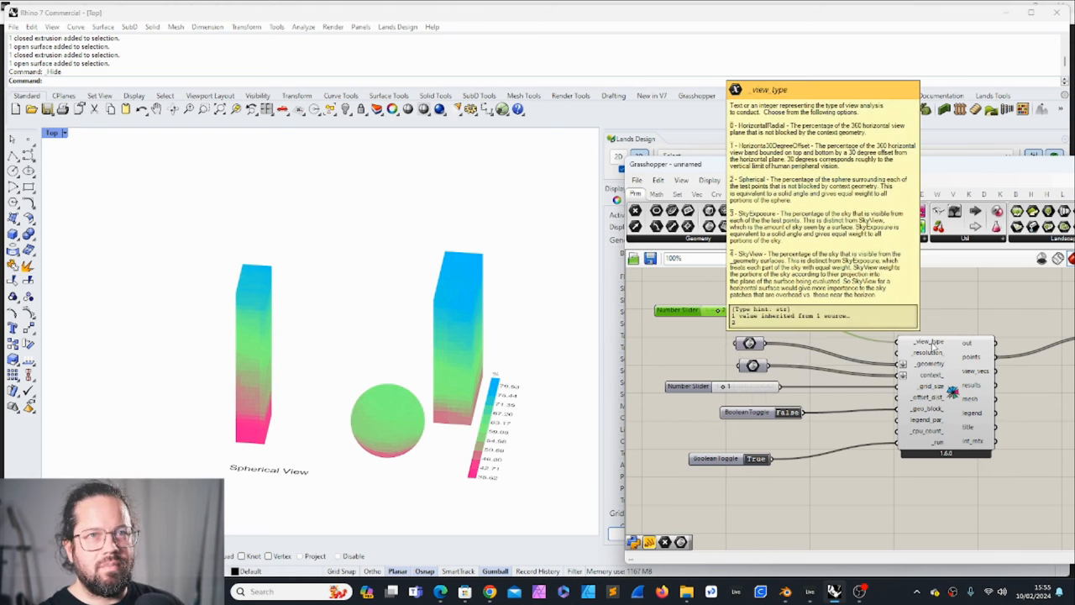